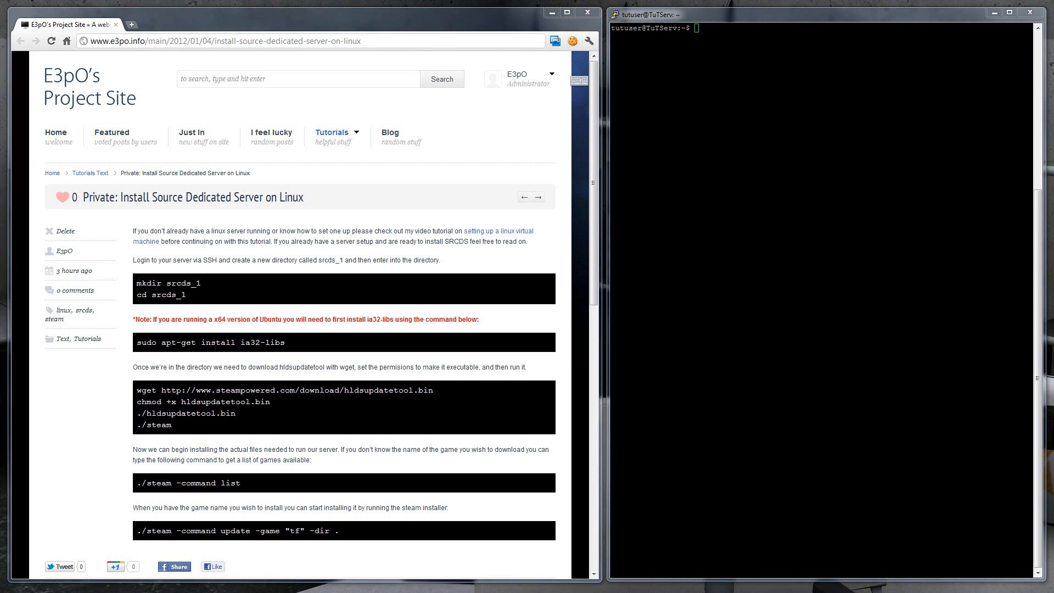
Step: Create the srcds_1 directory, move into it, and paste 'sudo apt-get install ia32-libs'
text(m)
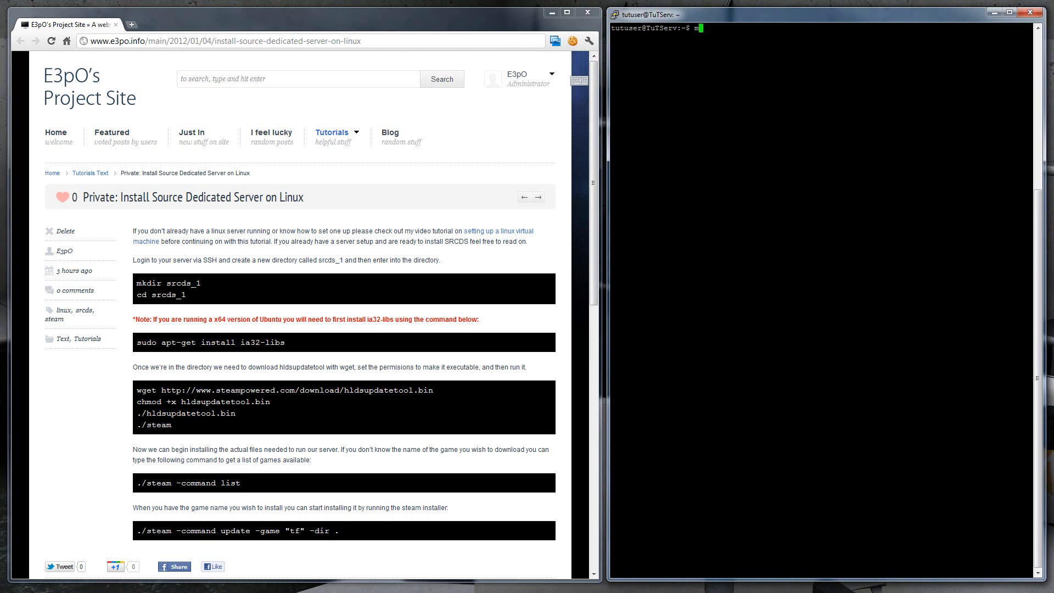
text(mkdir srcds_1)
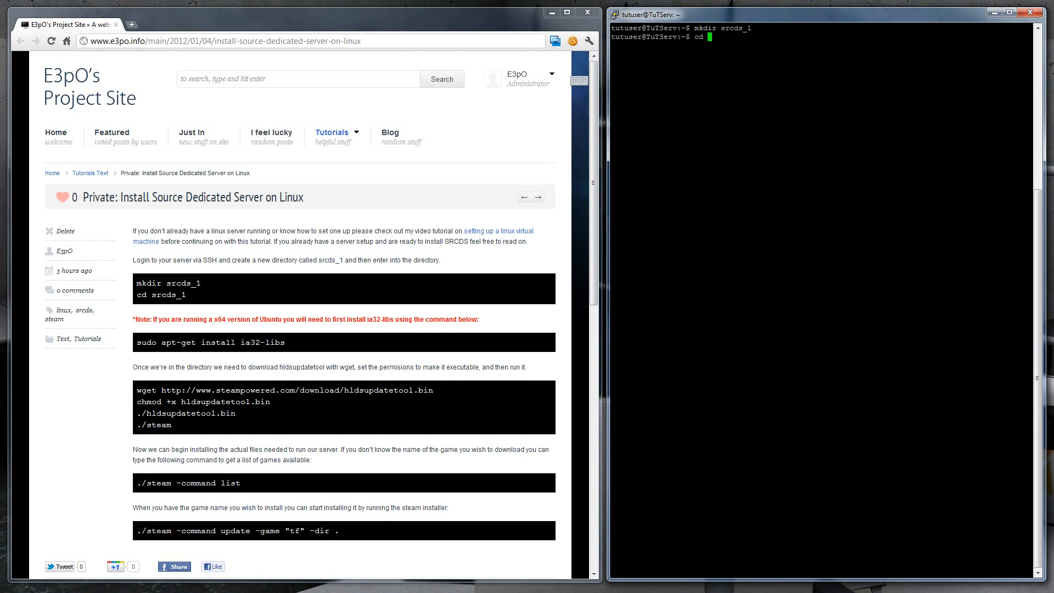
text( srcds_1/)
key(Return)
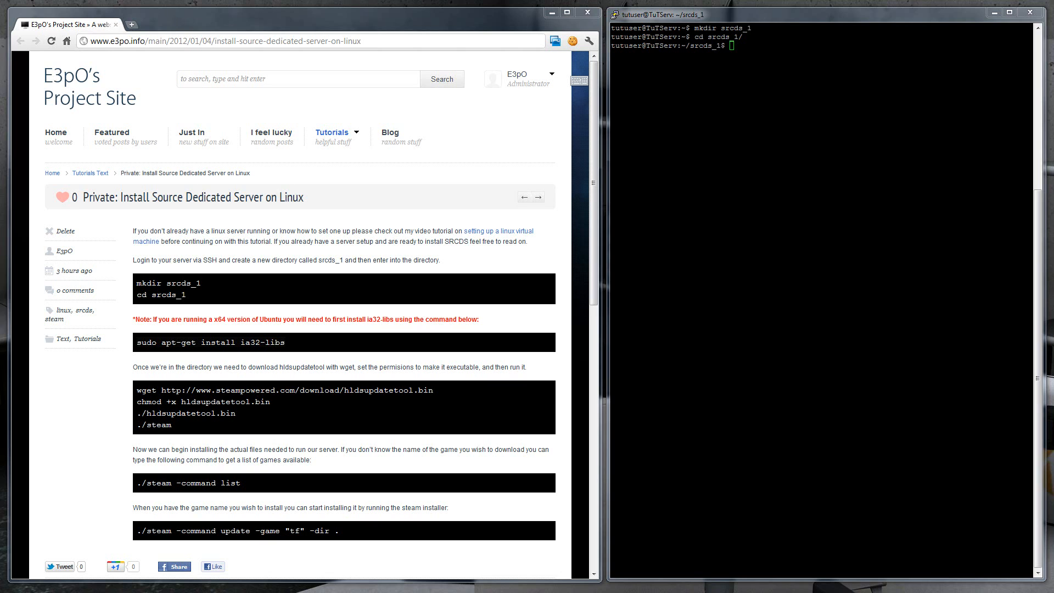
right_click(209, 342)
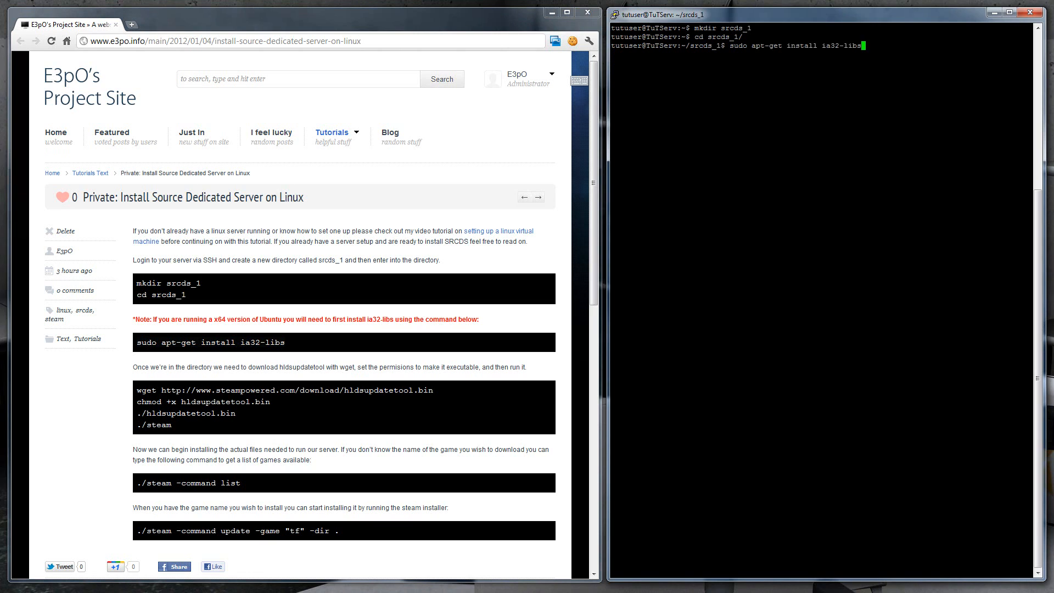
Step: Run the ia32-libs install, download hldsupdatetool.bin with wget, and enter 'chmod +x hldsupdatetool.bin'
key(Return)
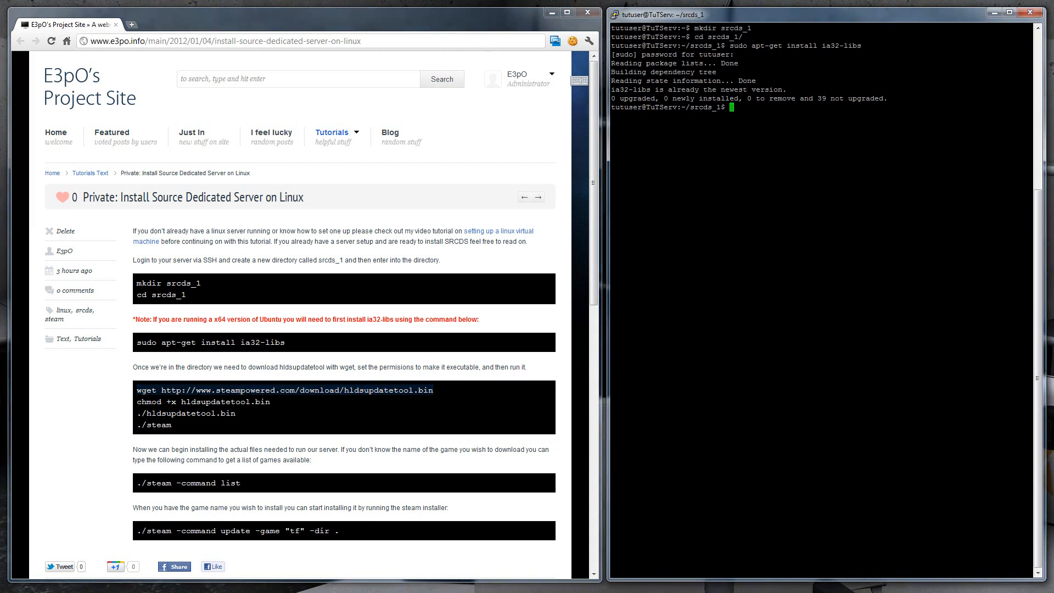
key(Return)
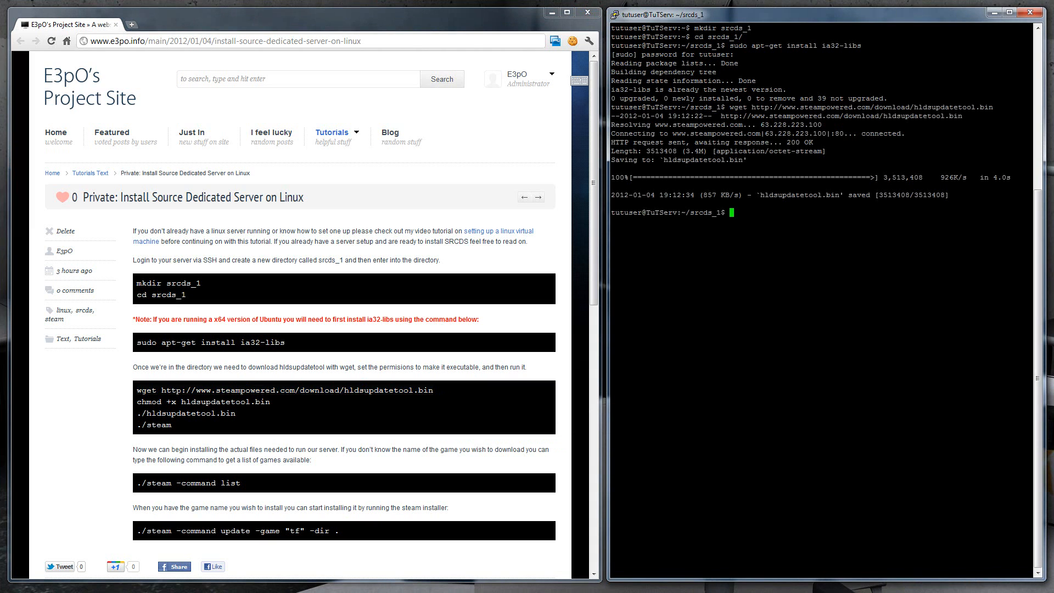
double_click(191, 401)
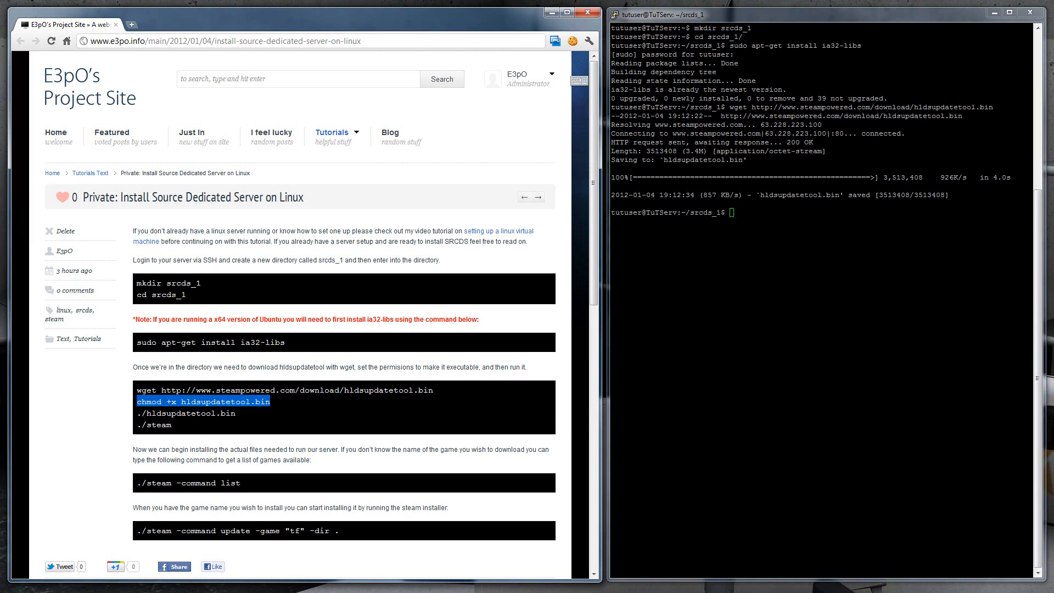
text(chmod +x hldsupdatetool.bin)
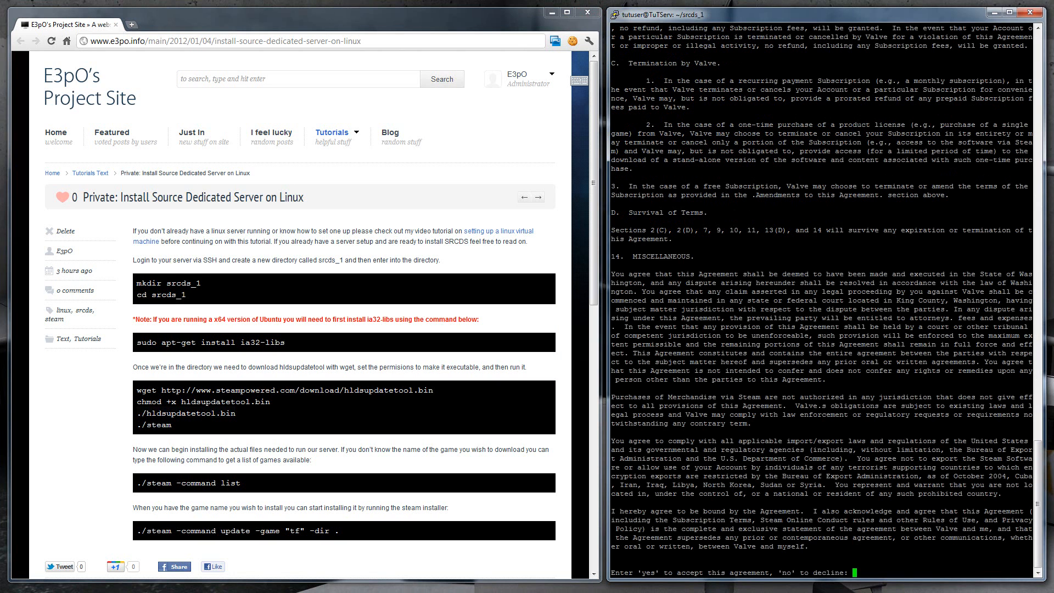
Step: Answer yes to the Steam agreement and run ./steam until the tool finishes updating itself
text(yes)
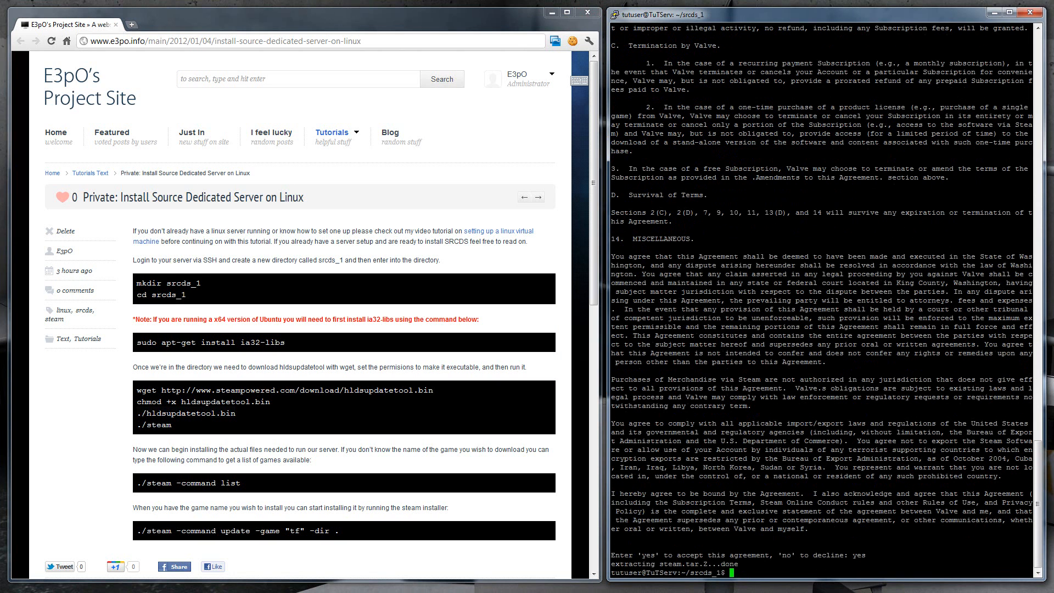
text(./steam)
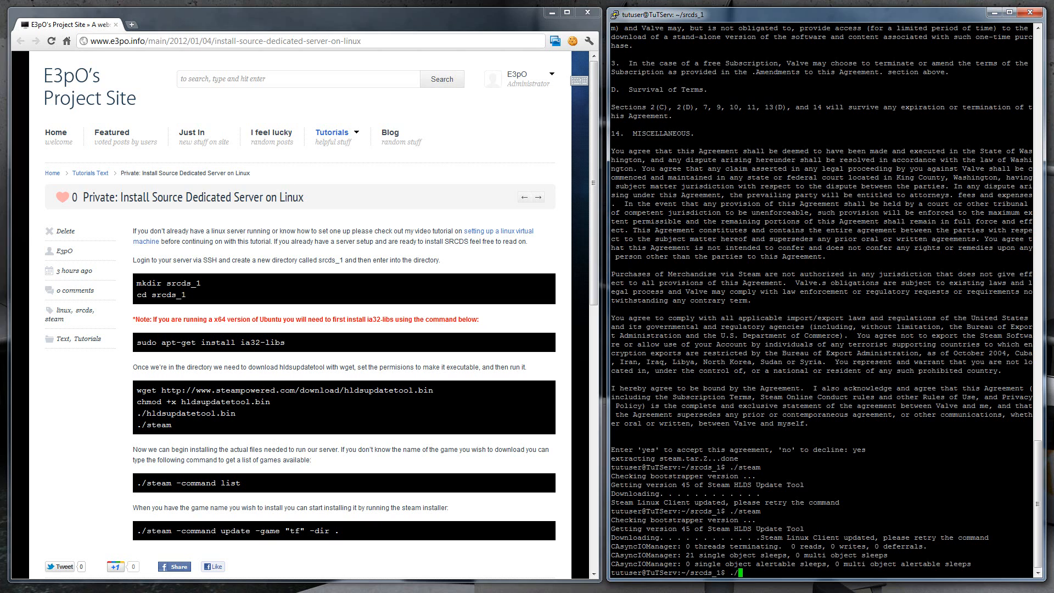
text(./steam -command list)
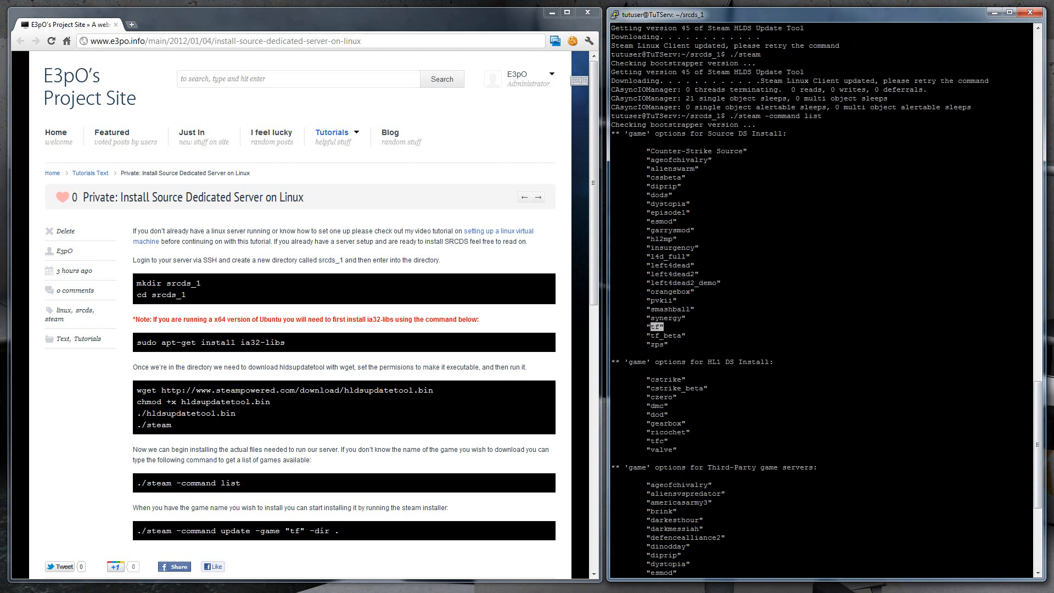
Step: Launch the tf server install with ./steam -command update -game "tf" -dir
scroll(down, 3)
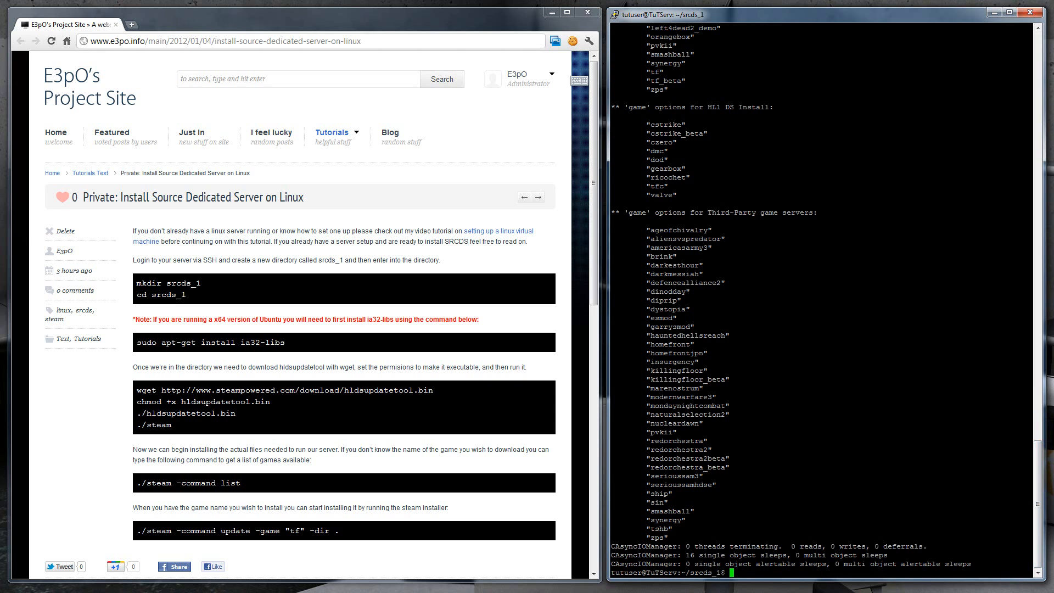
text(./steam)
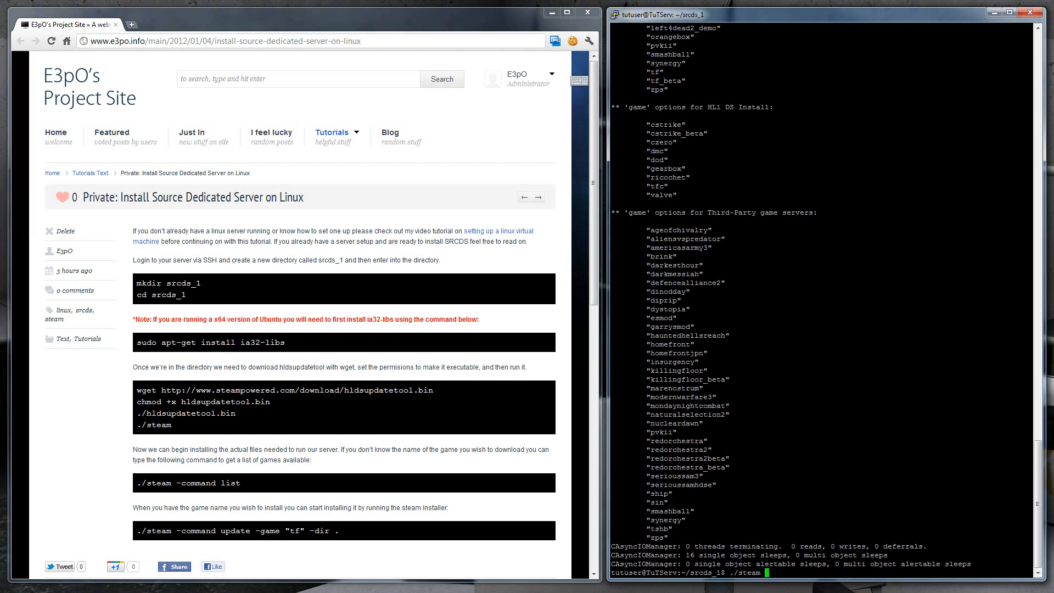
text(-command)
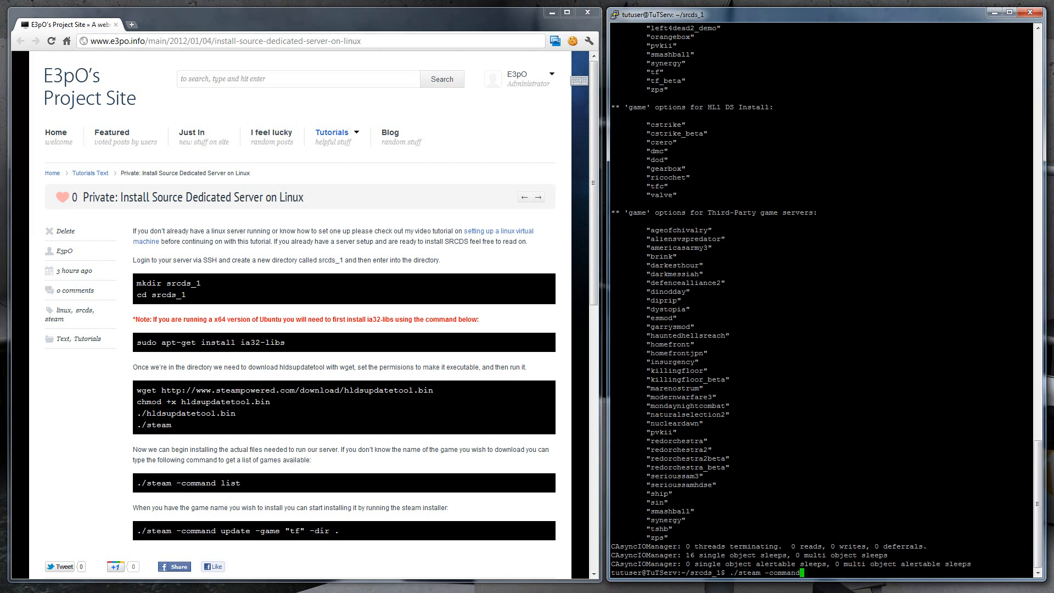
text(update -game ")
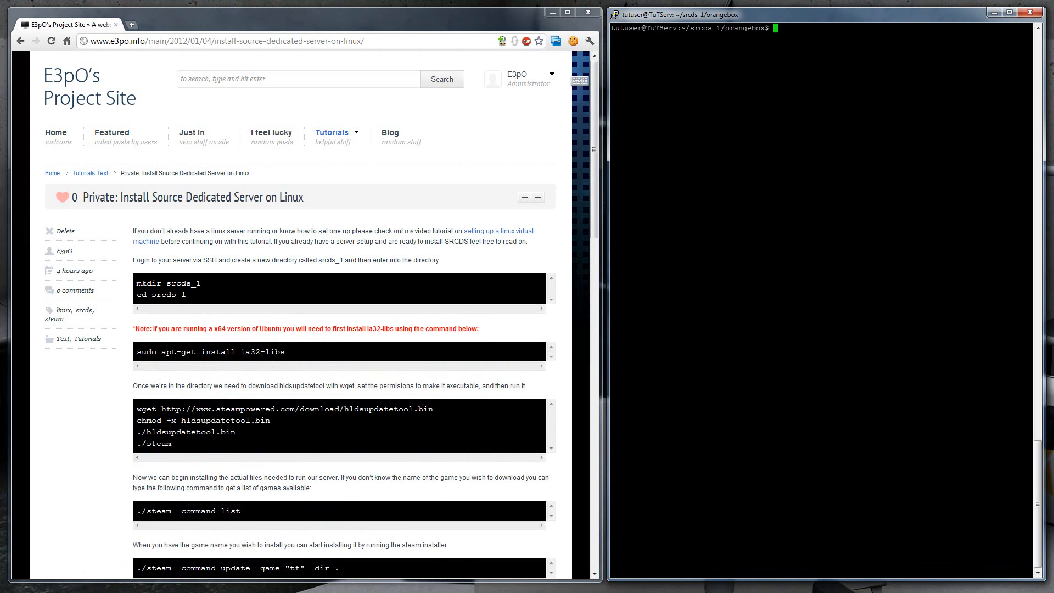
Step: Move the shell into the orangebox/tf/cfg folder
scroll(down, 3)
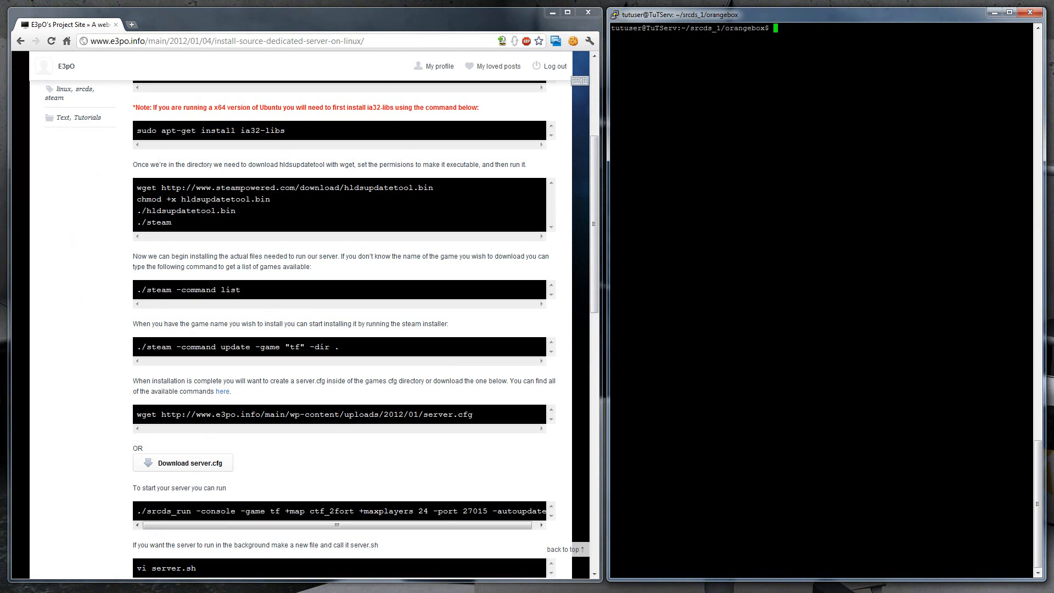
text(cd)
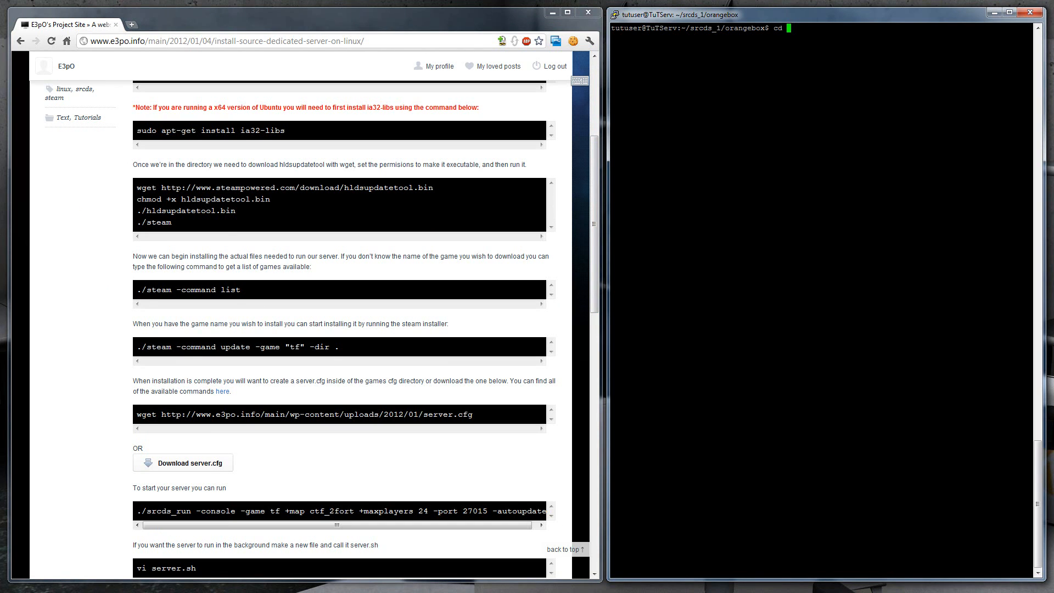
text(tf/)
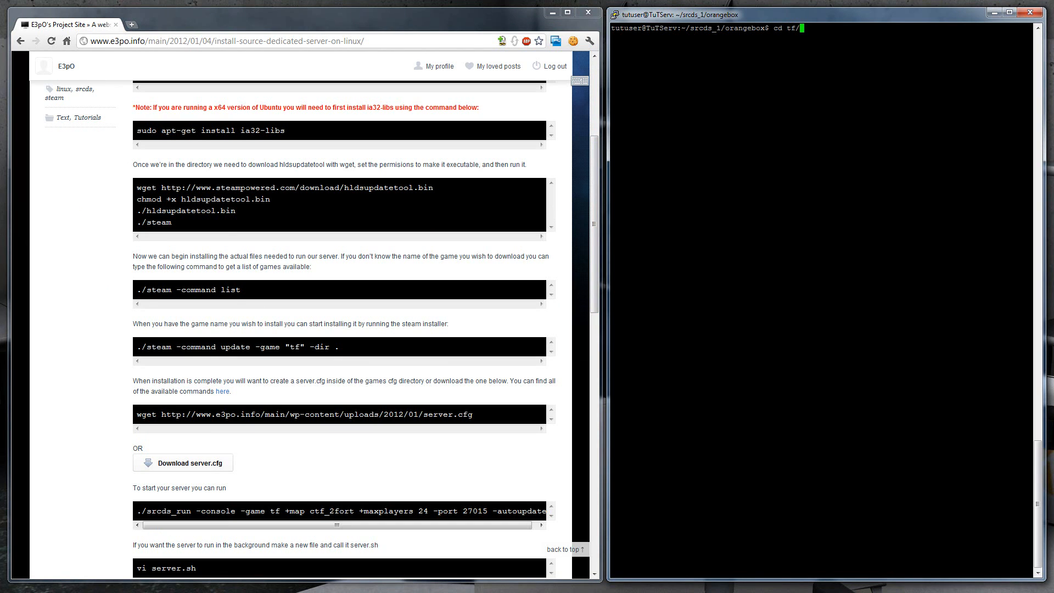
key(Return)
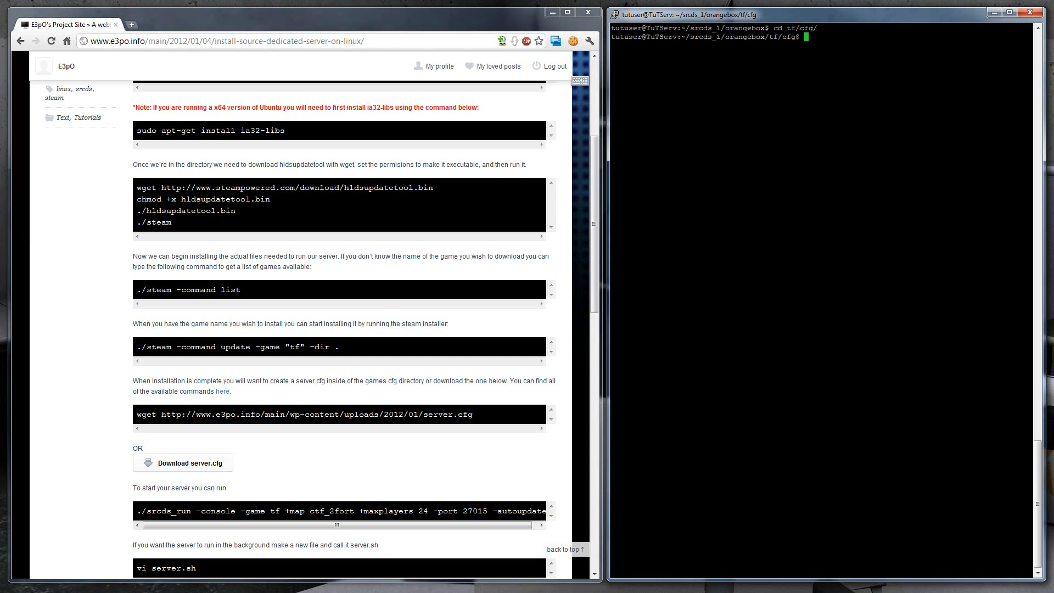
Step: Download the tutorial's sample server.cfg from e3po.info with wget into tf/cfg
triple_click(302, 414)
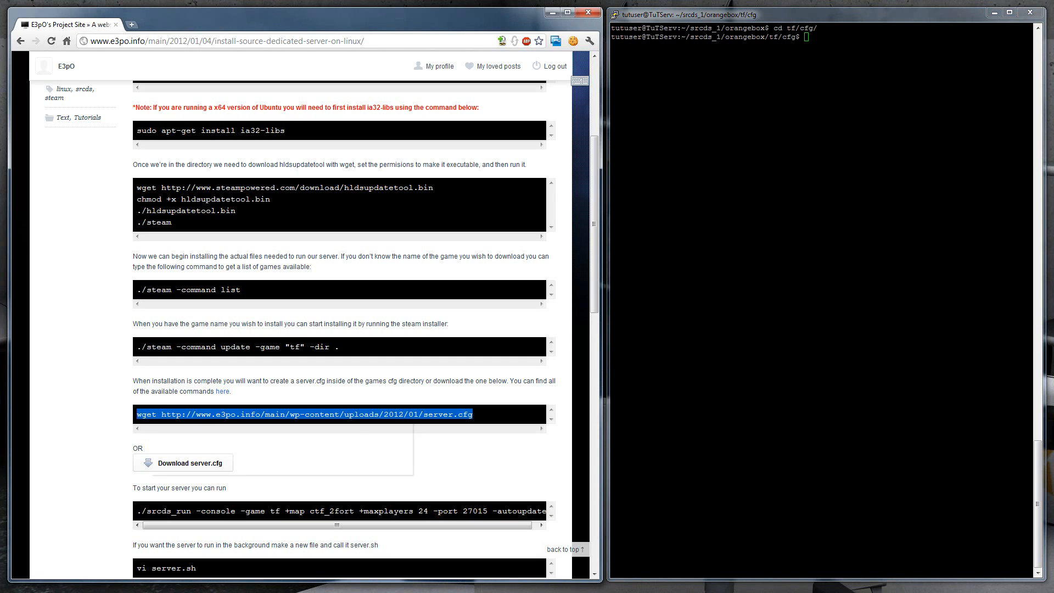
text(wget http://www.e3po.info/main/wp-content/uploads/2012/01/server.cfg)
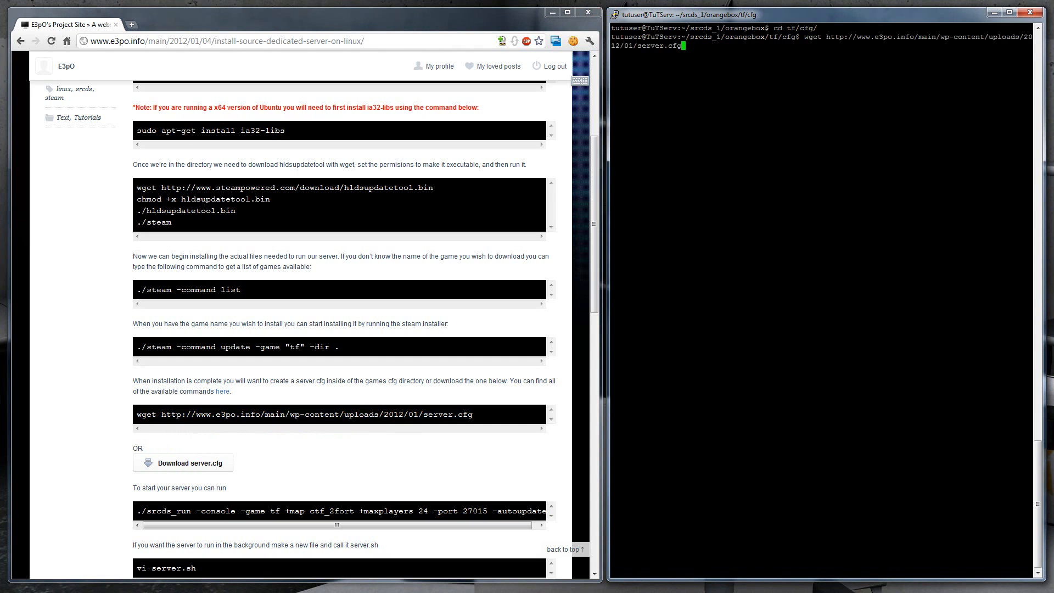
key(Return)
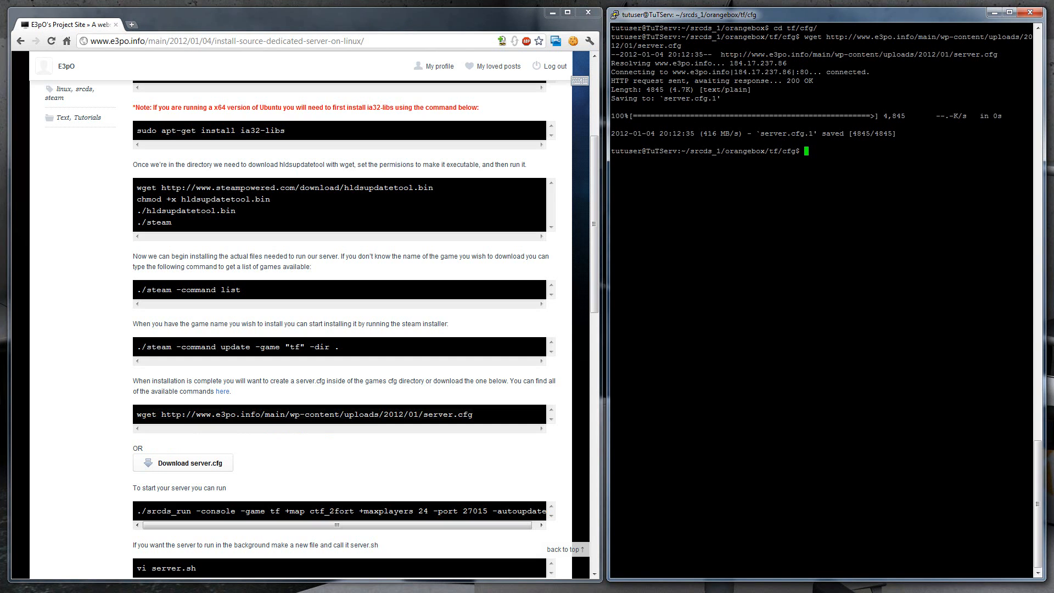
text(vi)
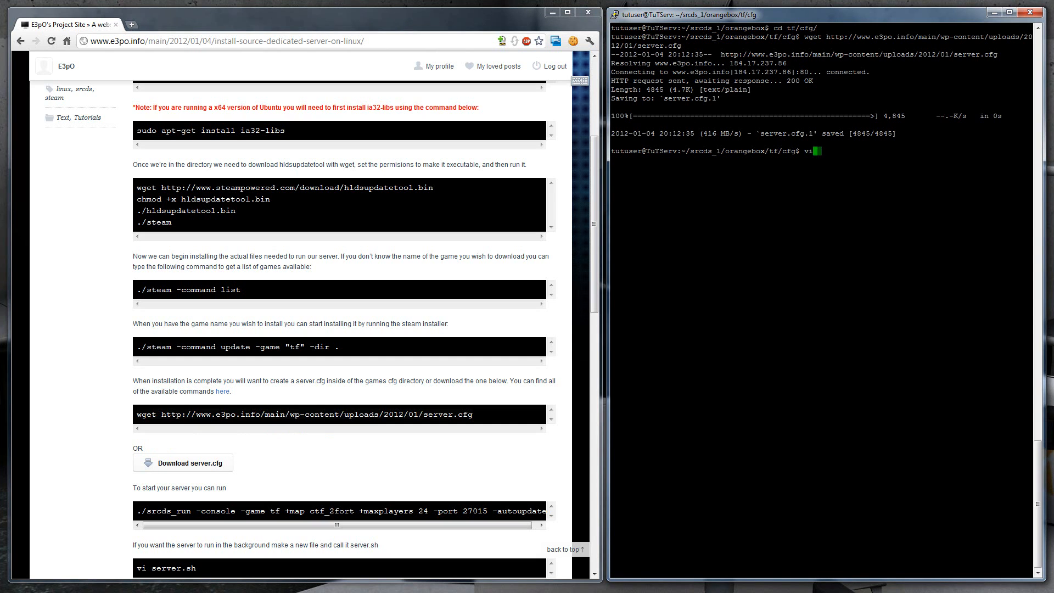
key(Return)
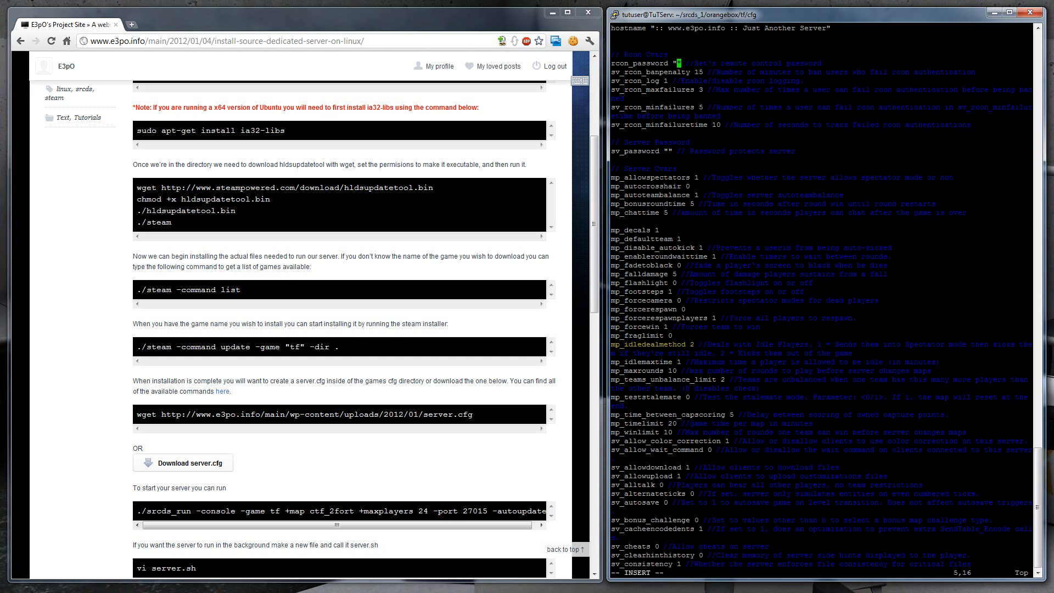
text(wefoihwefoihwef)
click(716, 572)
text(:wq)
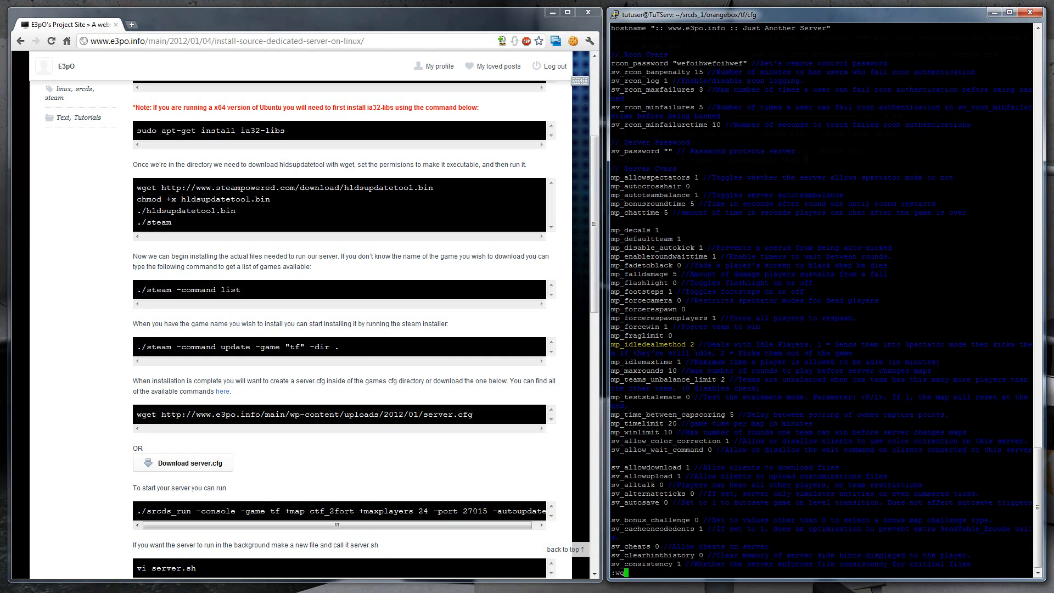
key(Return)
text(cd orangebox/)
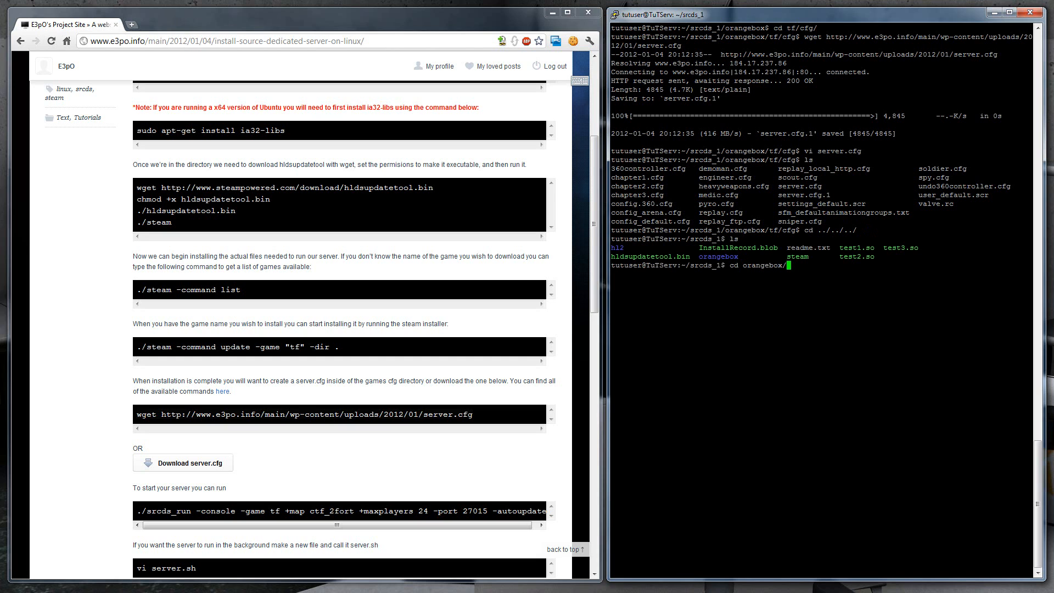
Step: Enter srcds_1/orangebox and start a new server.sh file in vi
key(Return)
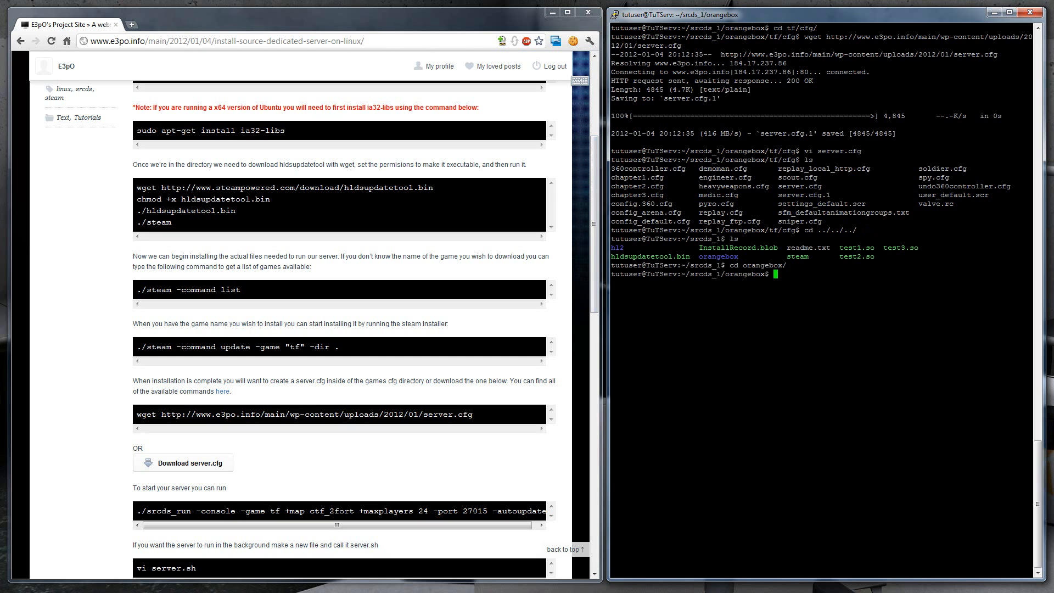
scroll(down, 3)
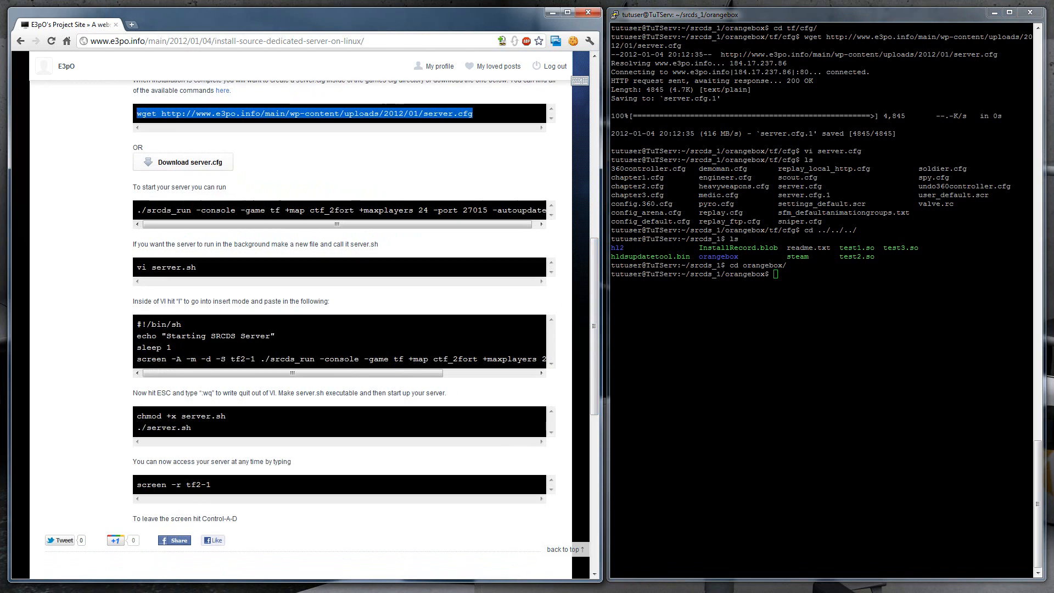
right_click(165, 267)
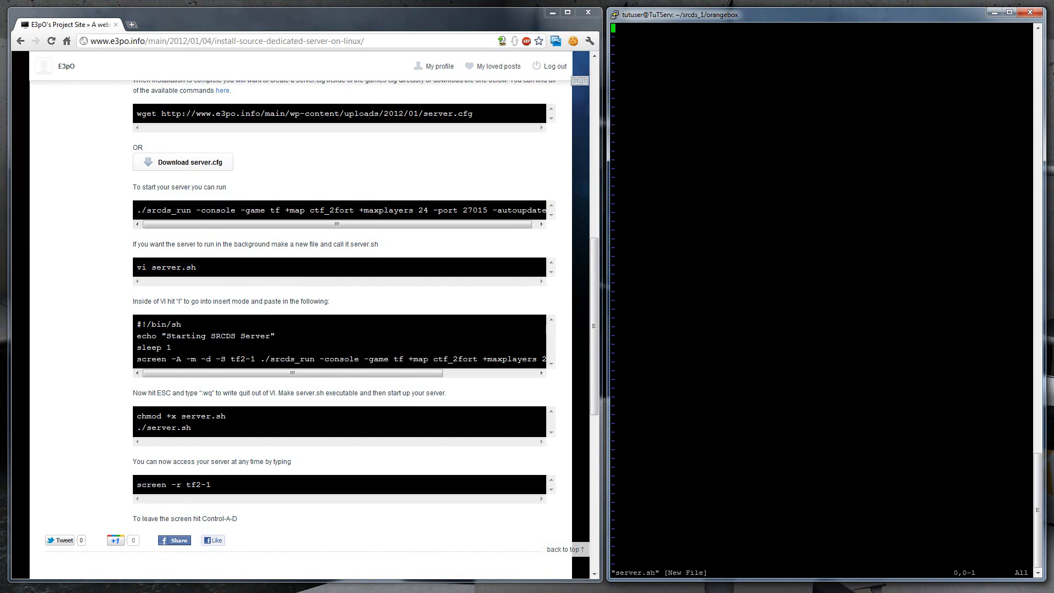
Step: Paste the tutorial's screen/srcds_run launch line into server.sh with the port changed to 27022
key(i)
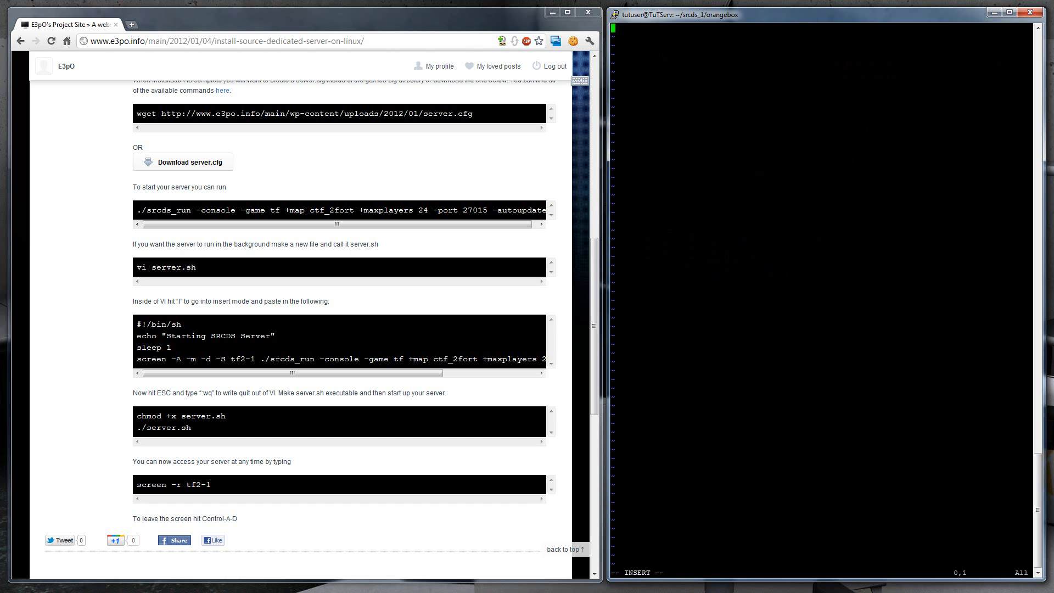
double_click(140, 323)
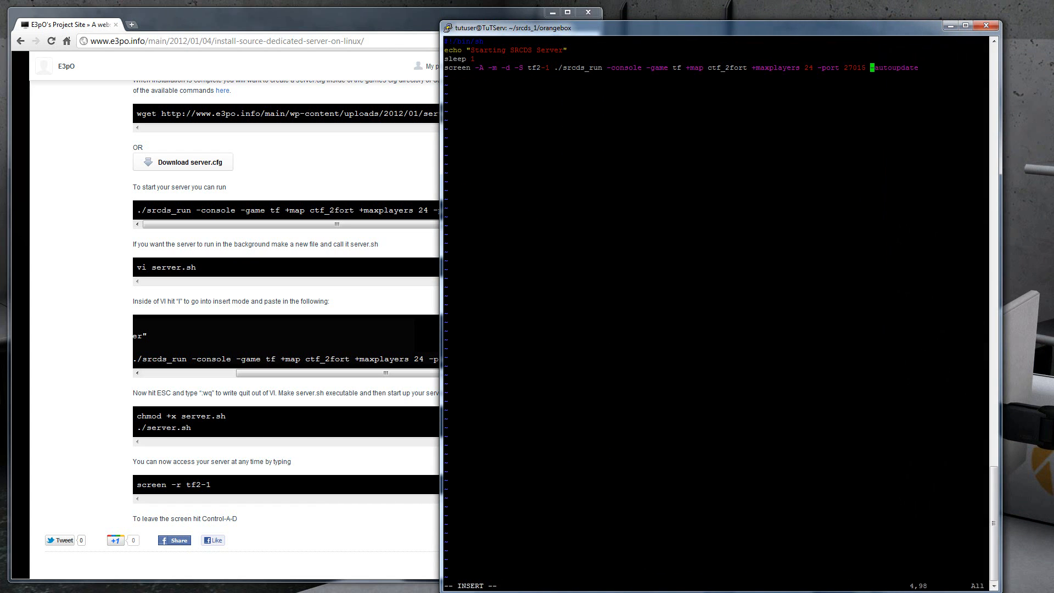
key(Left)
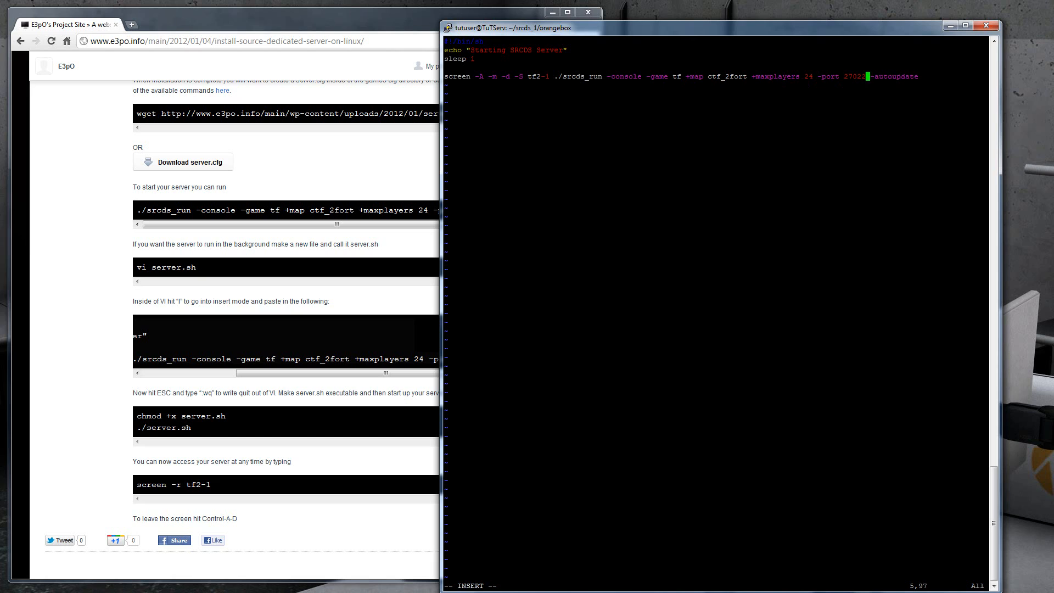
key(Left)
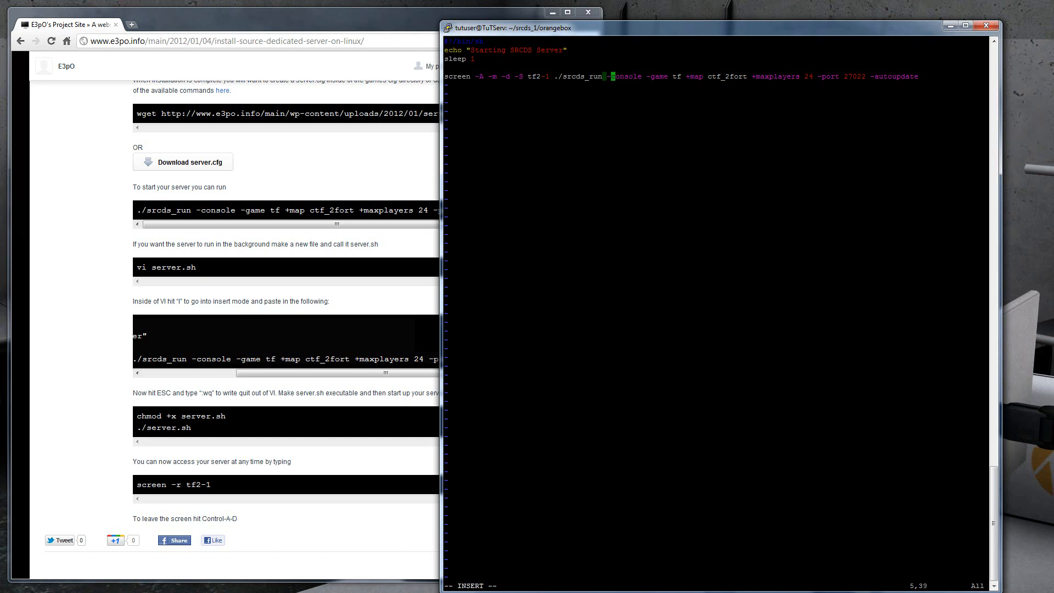
key(Left)
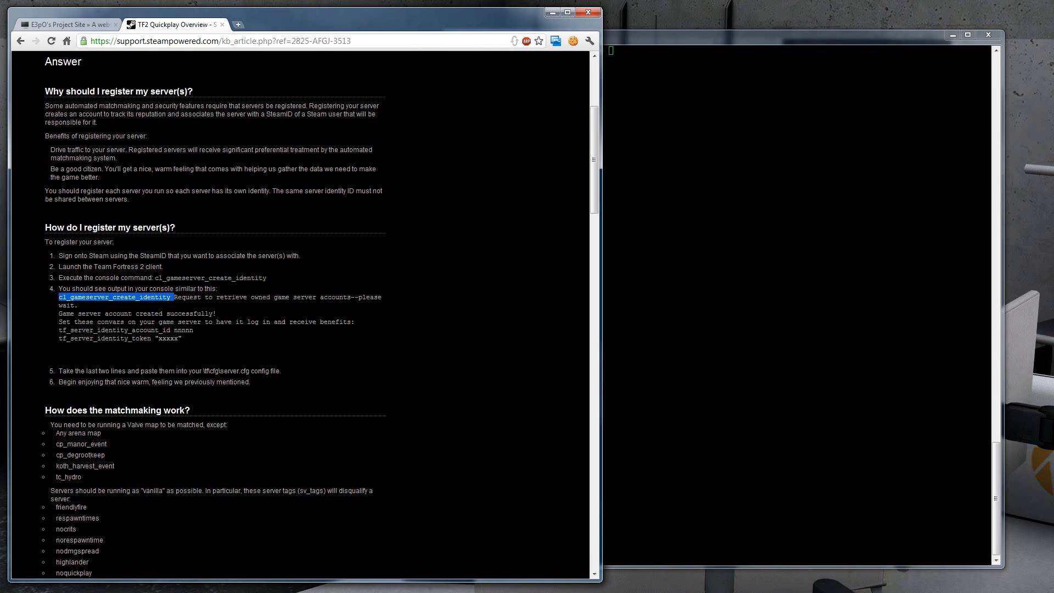
Step: Scroll the TF2 Quickplay article to 'How do I register my server(s)?' and select the console command
scroll(down, 3)
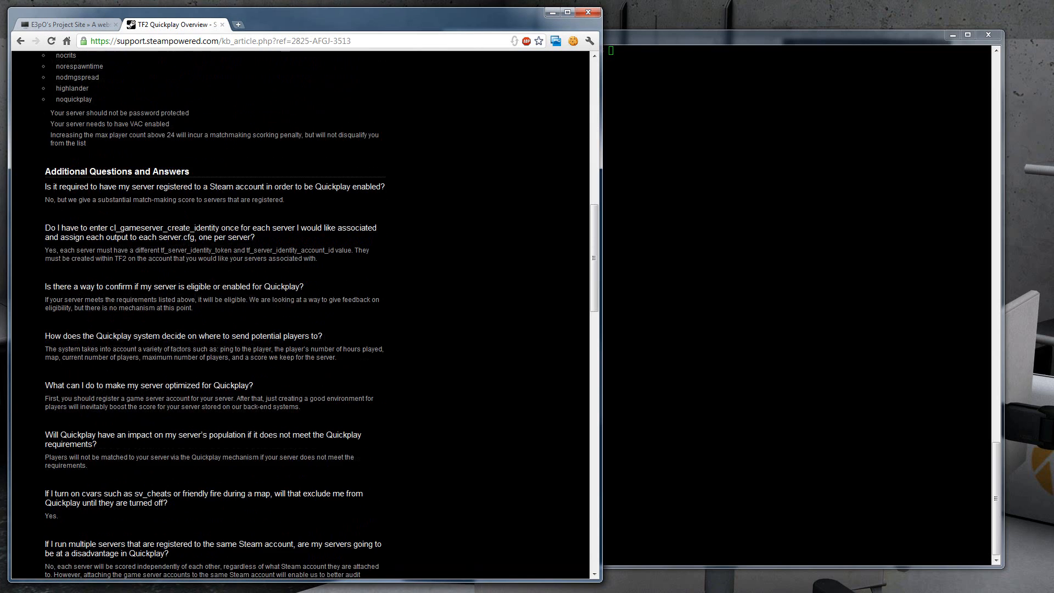
scroll(up, 3)
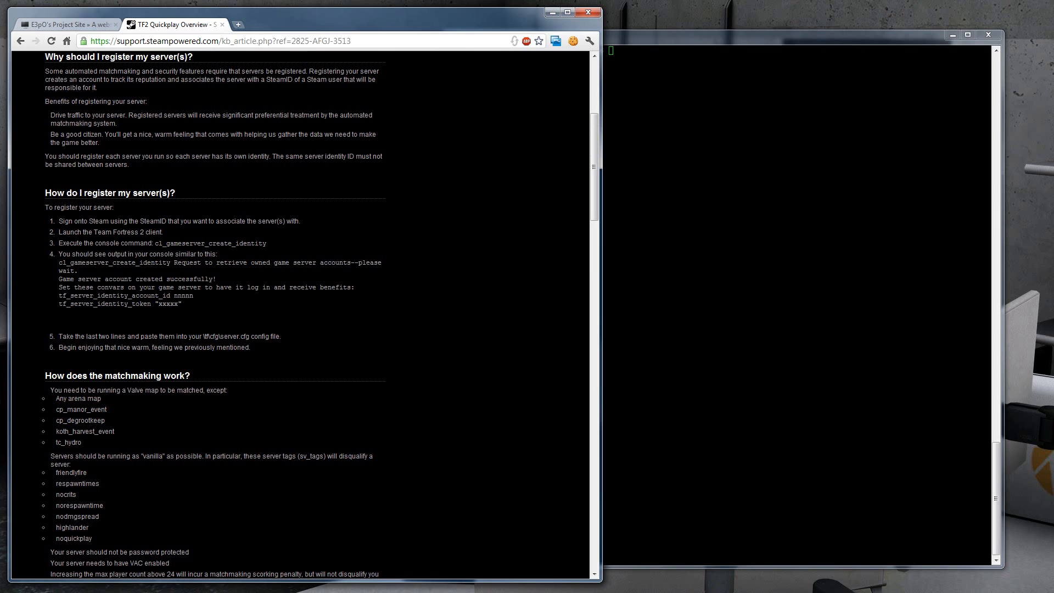
double_click(86, 262)
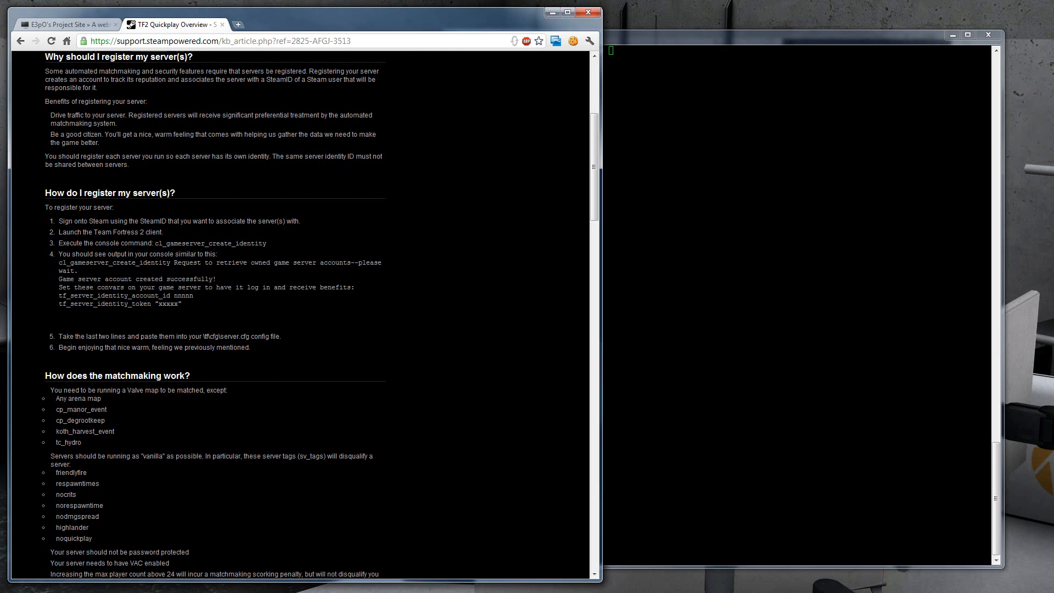
double_click(115, 263)
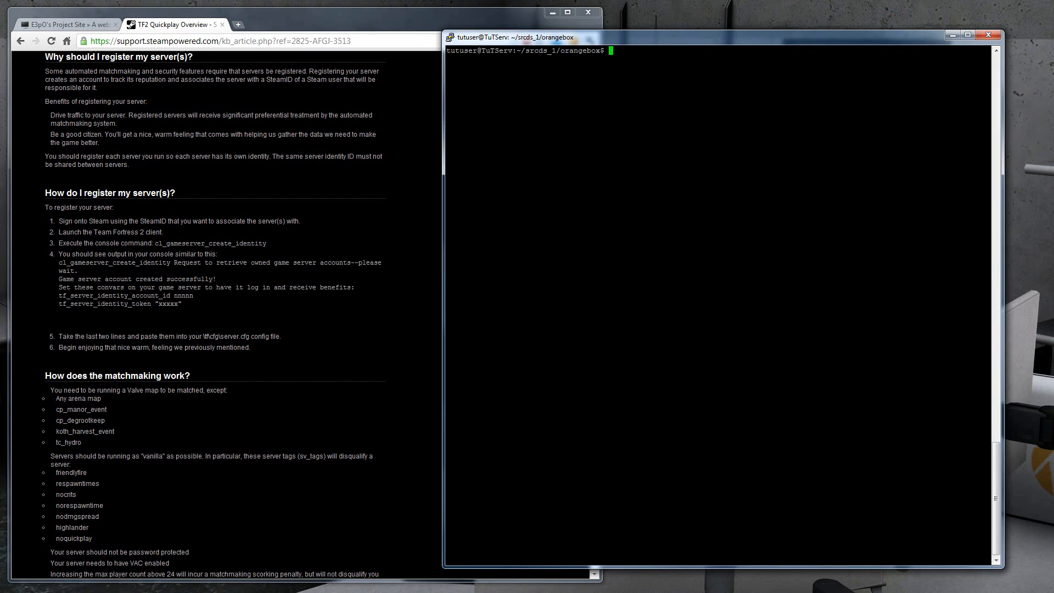
Step: In tf/cfg, add the tf_server_identity account id and token lines to server.cfg, save, and return to orangebox
text(cd t)
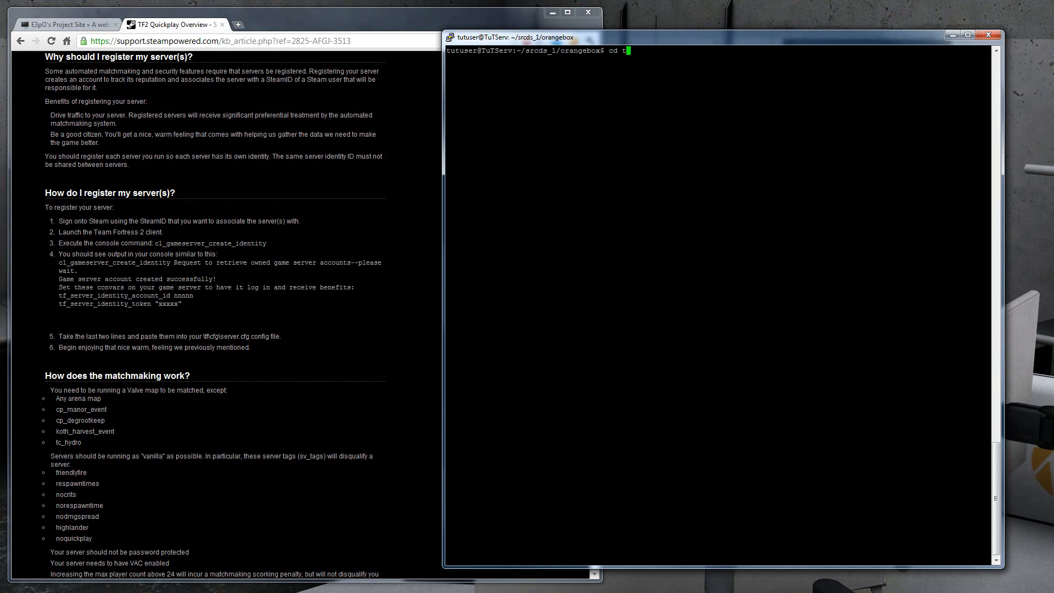
text(f/c)
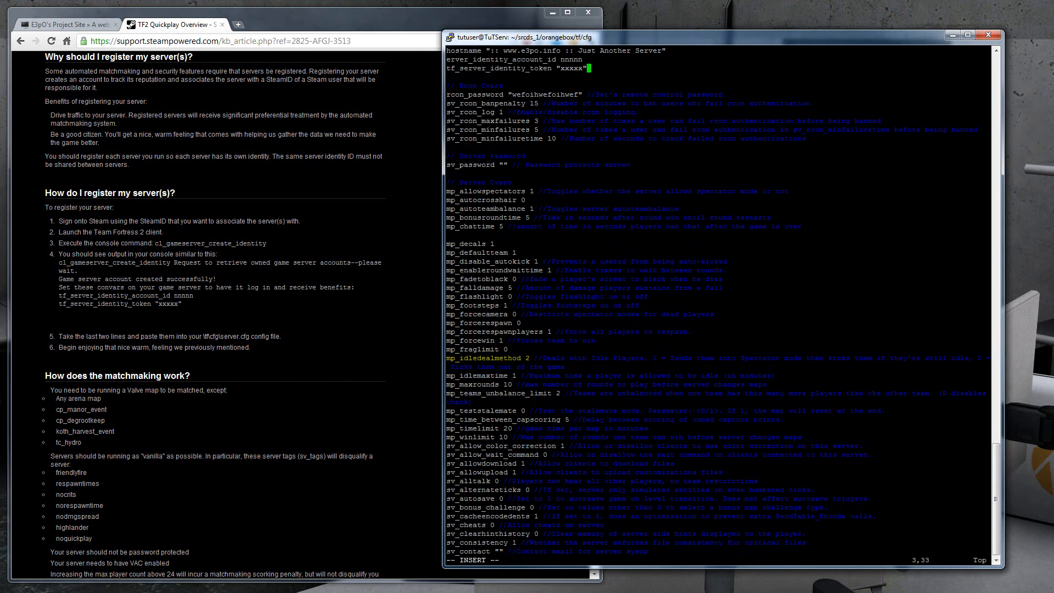
key(Escape)
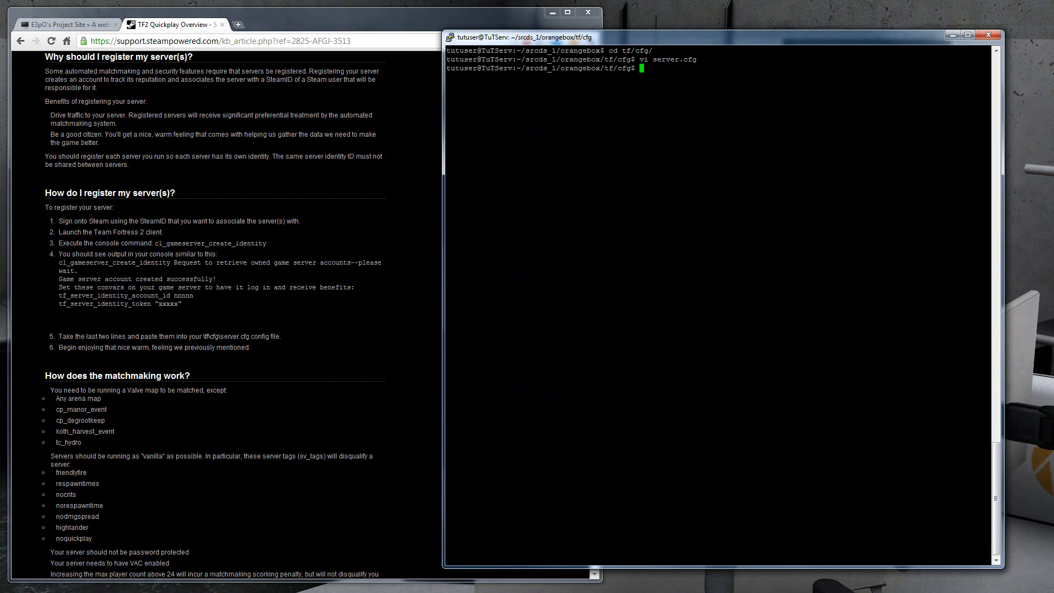
text(cd ../..)
text(ls)
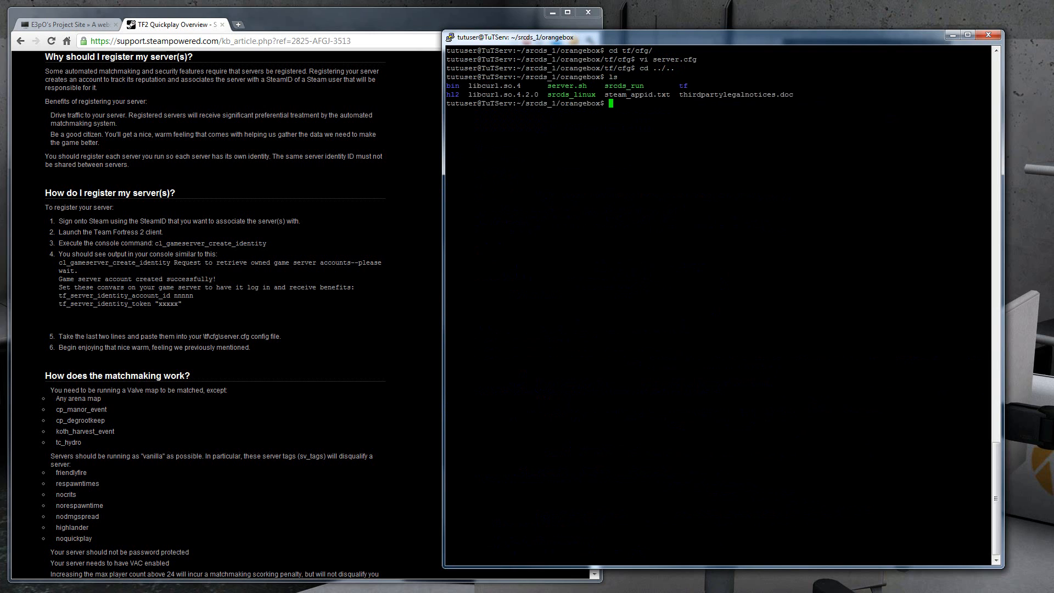
Step: Make server.sh executable with chmod +x and launch it to start the TF2 server
text(c)
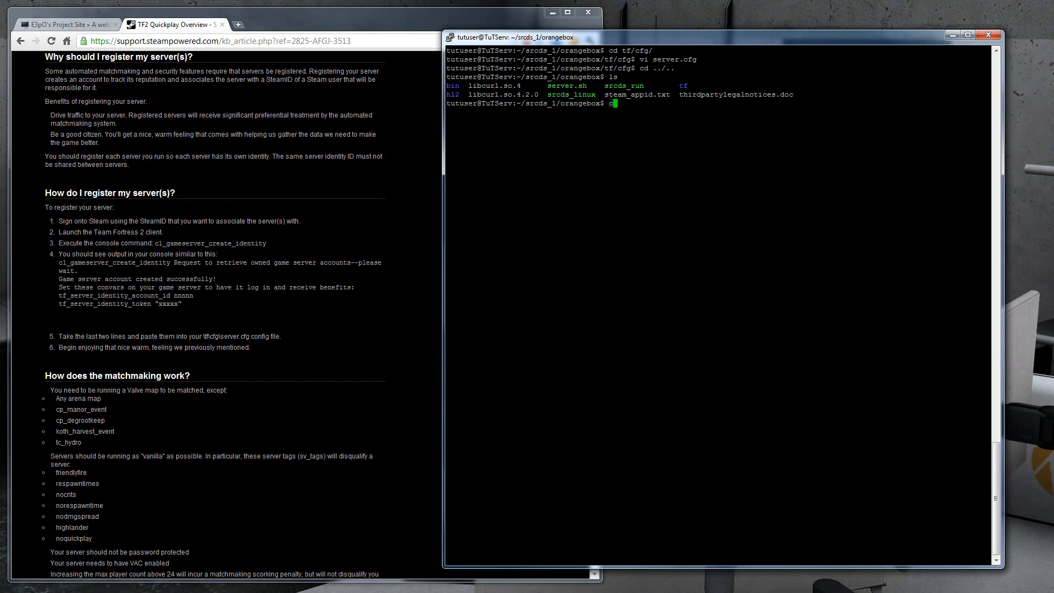
text(hmod +x`)
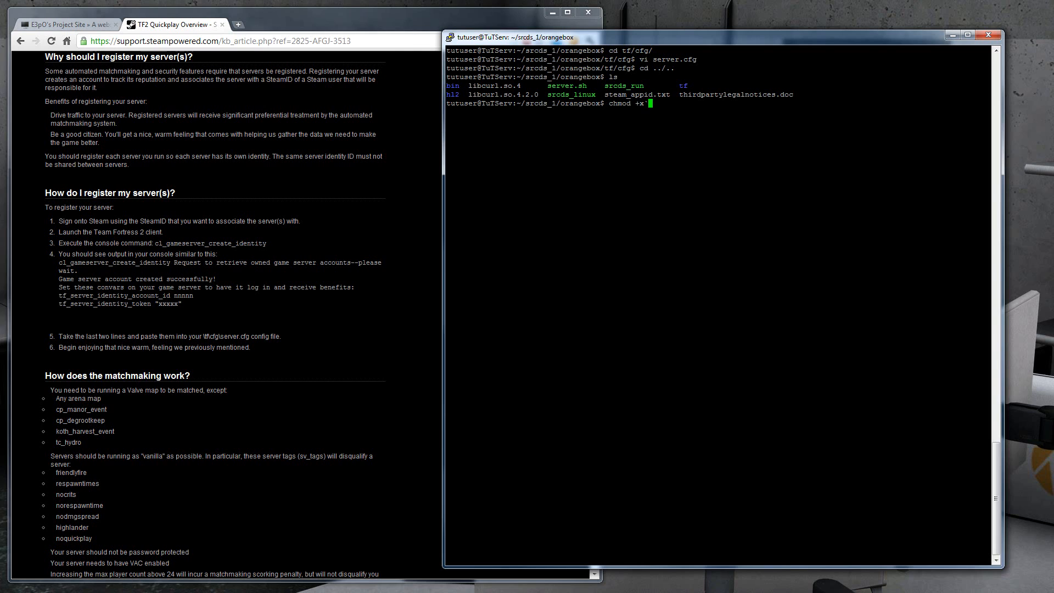
key(Return)
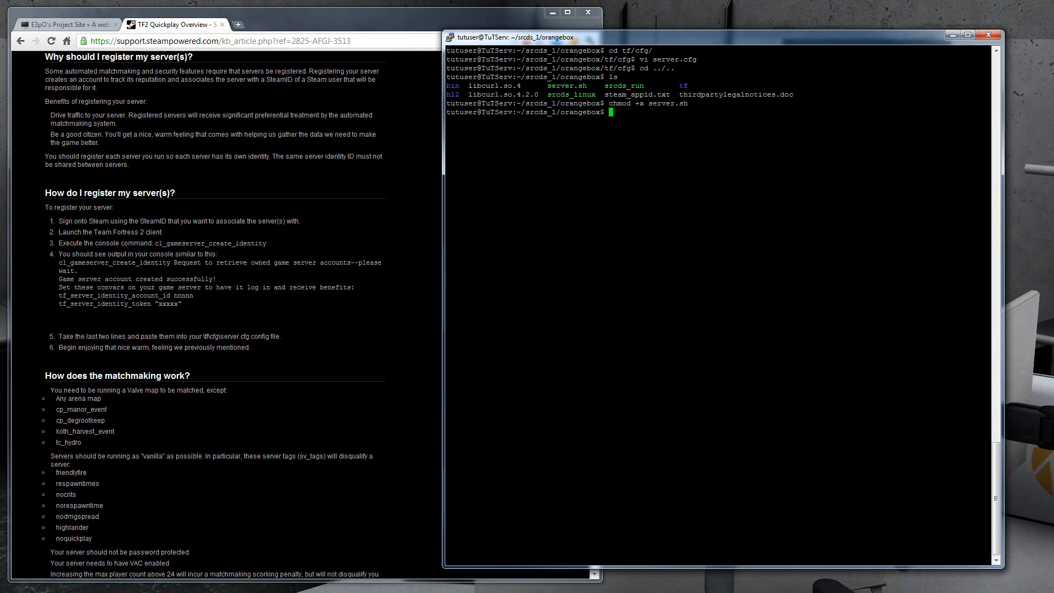
text(./server.sh)
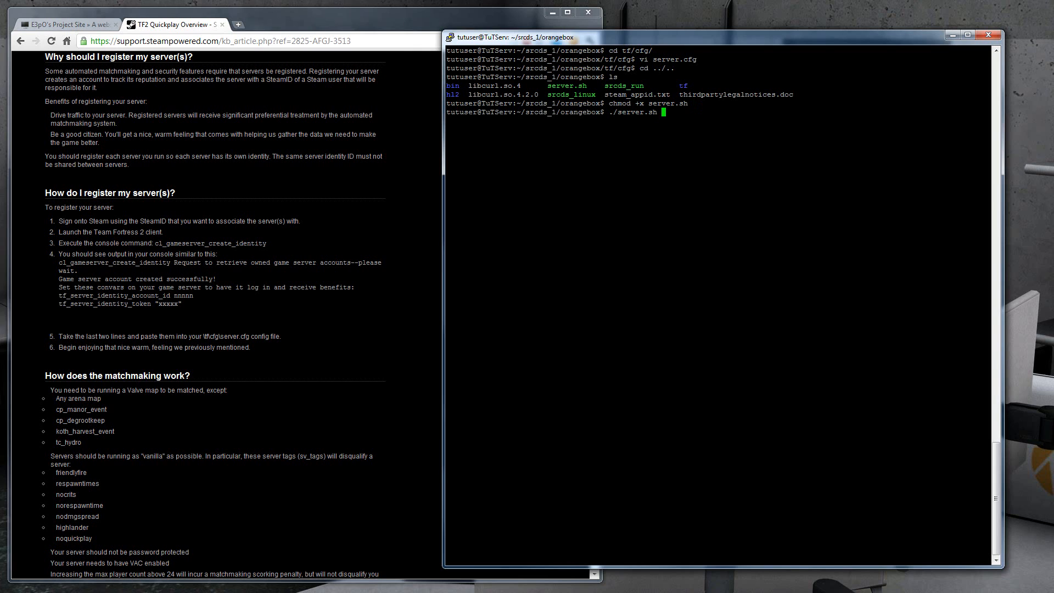
key(Return)
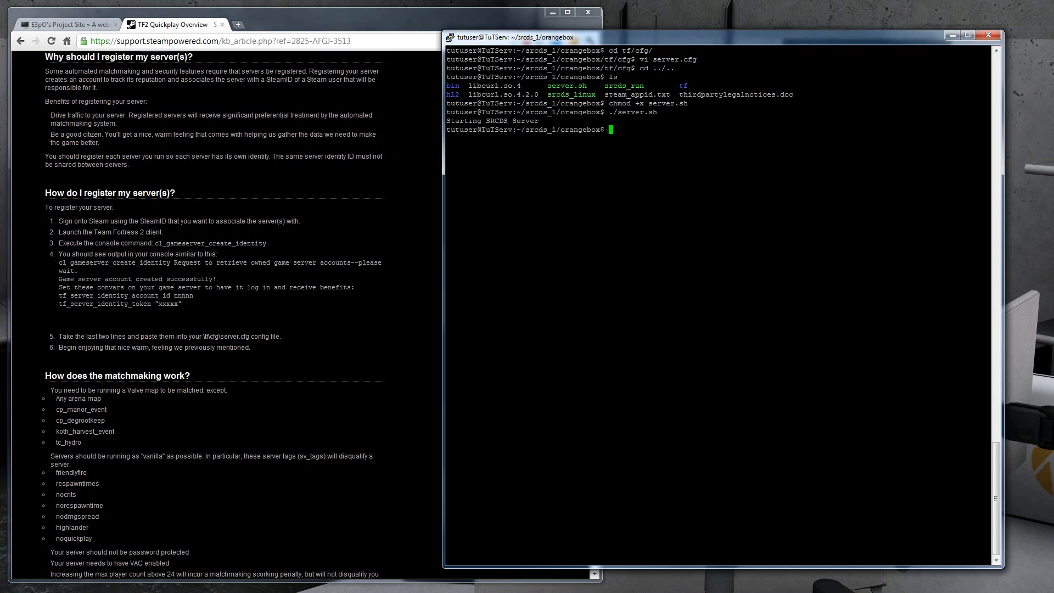
Step: Reattach to the tf2-1 screen session to watch the server console start up
text(screen -r)
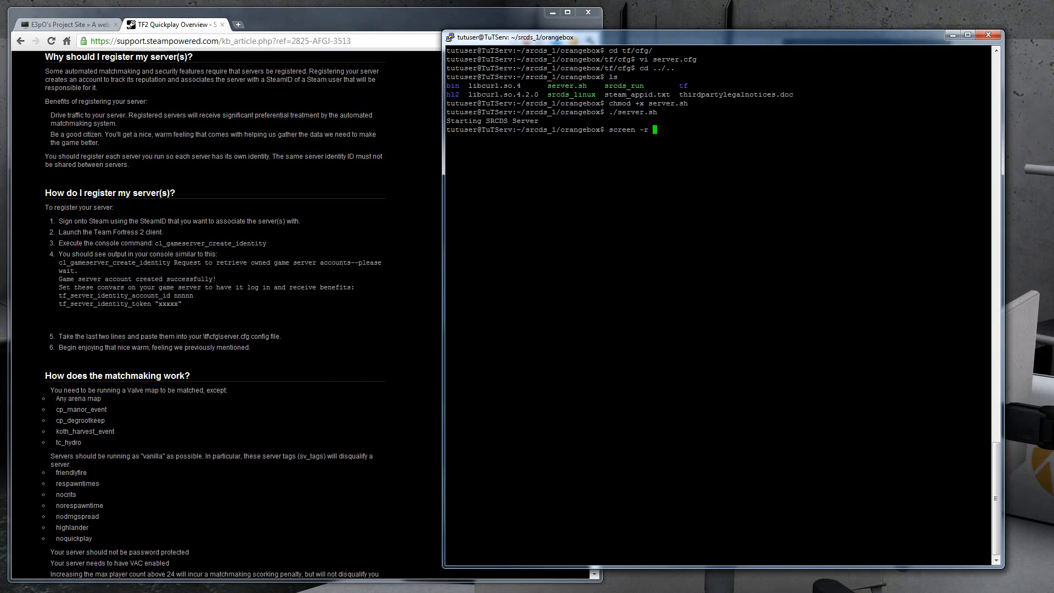
text(tf2-1)
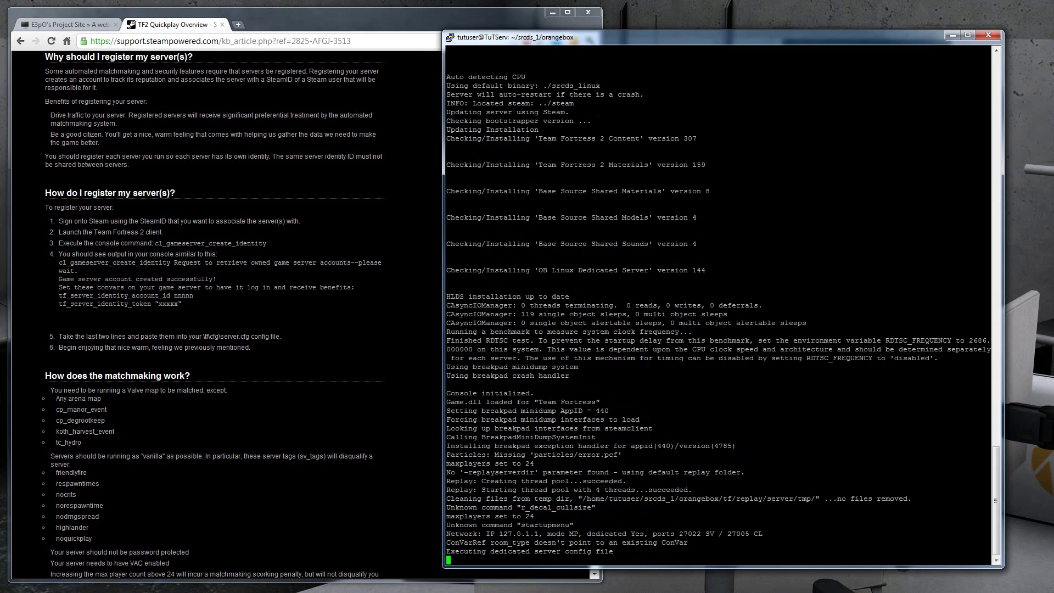
click(237, 24)
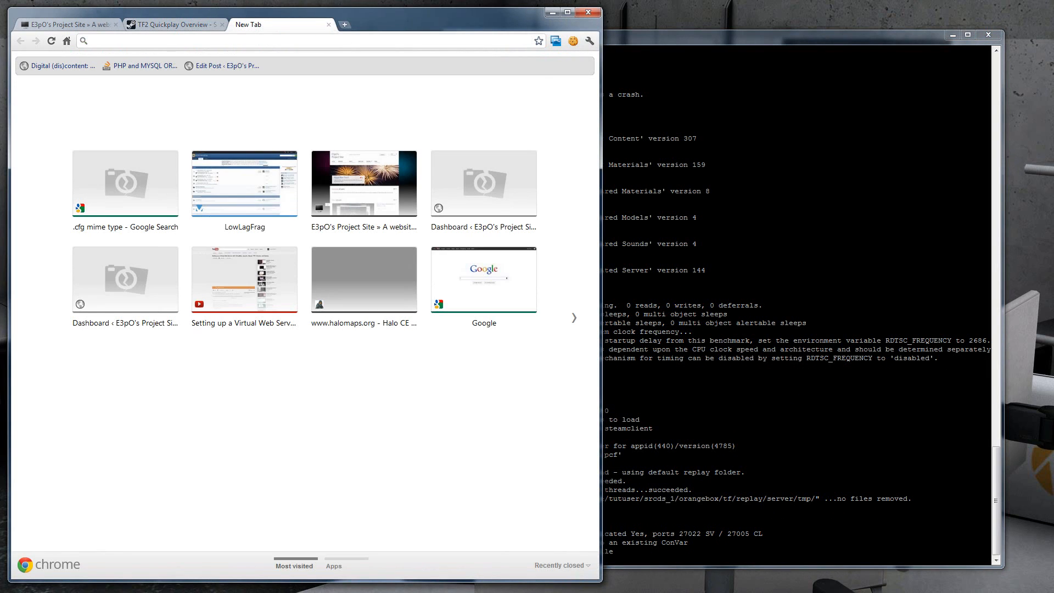
Step: Search Google for 'how to open ports on my router' and skim the AfterDawn port-forwarding tutorial
text(how to open ports on my router)
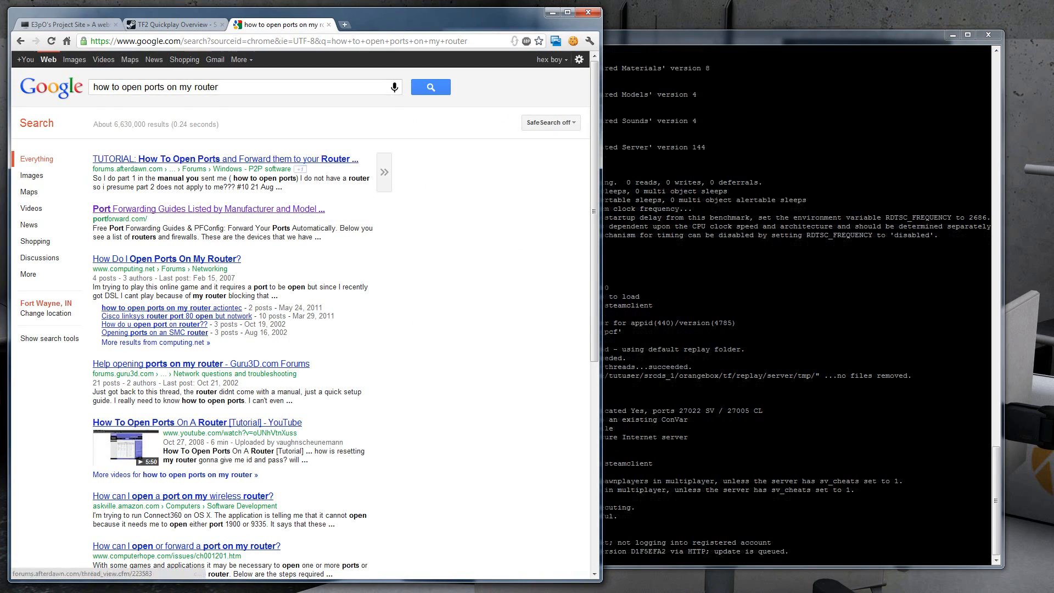
click(224, 159)
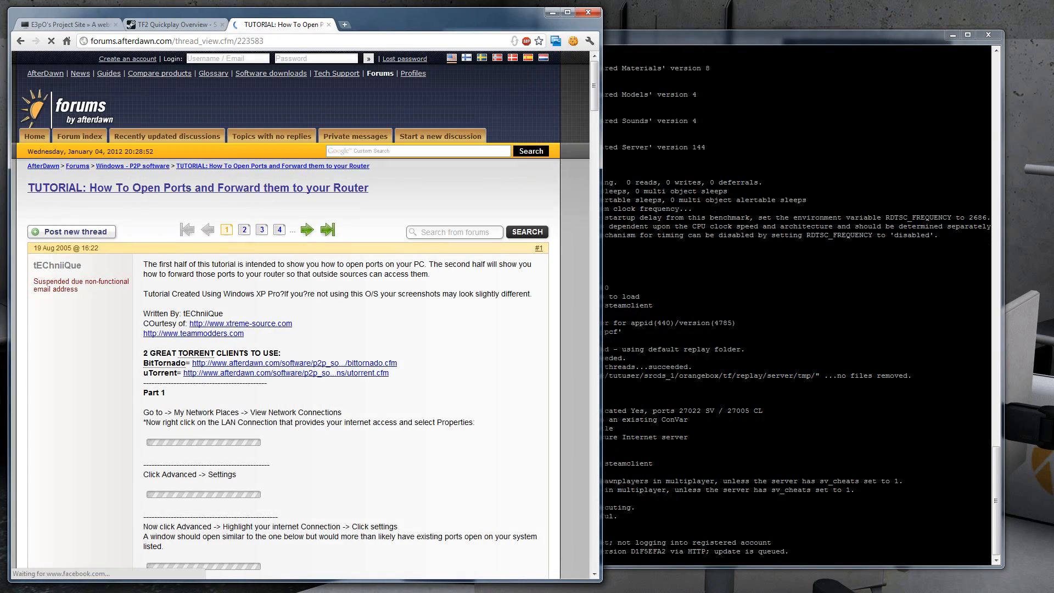
scroll(down, 3)
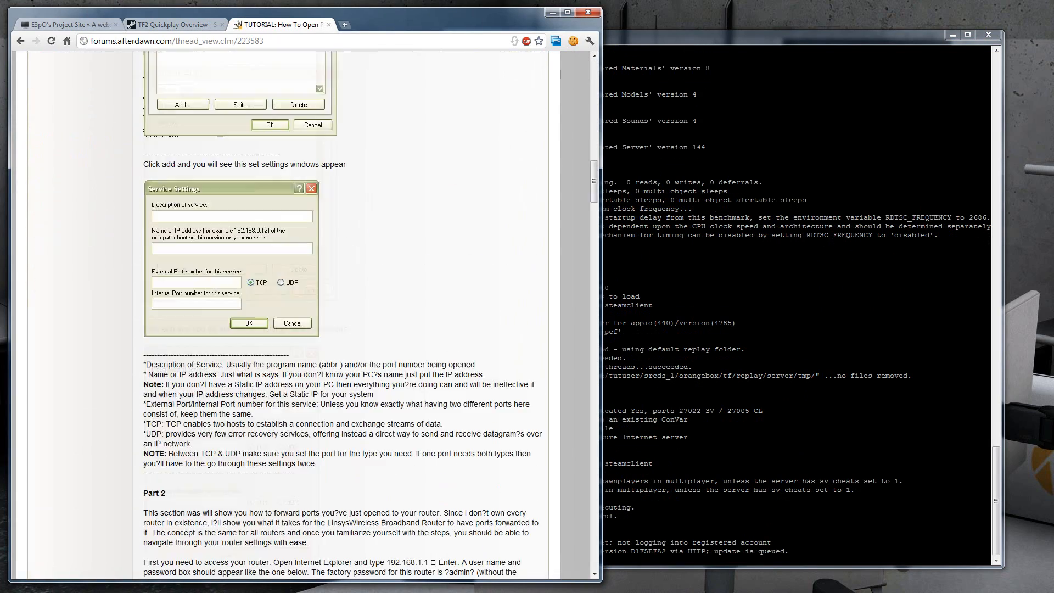
scroll(down, 3)
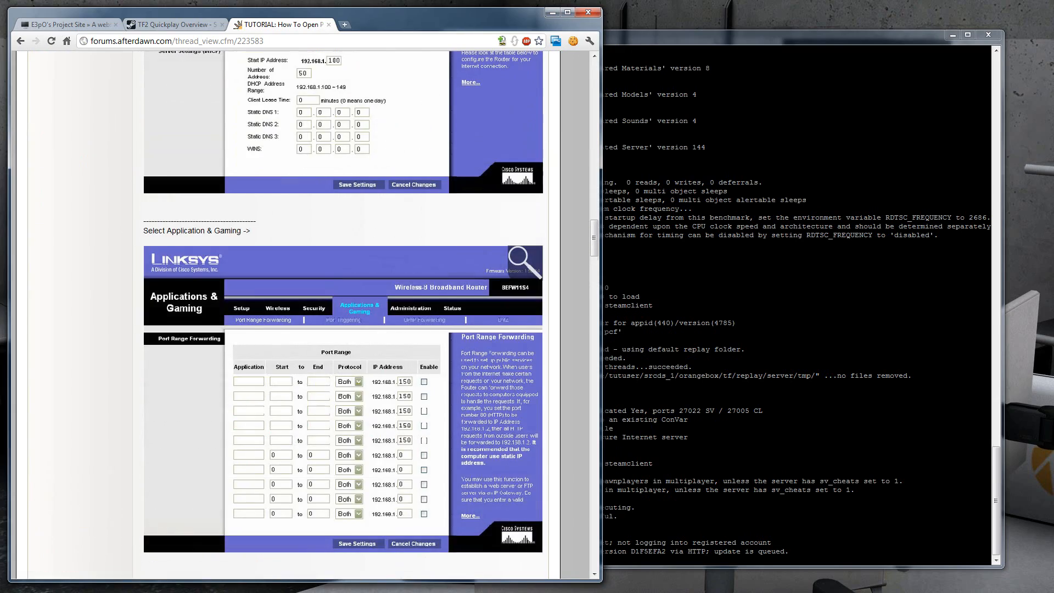
scroll(up, 3)
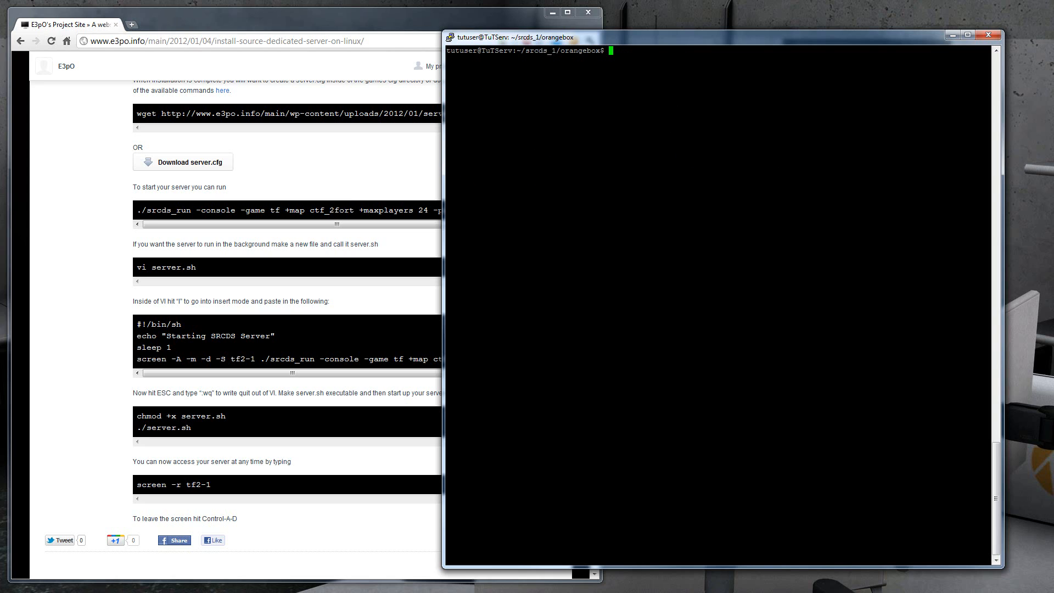
Step: Kill the srcds_linux server process with pkill, leaving an idle orangebox prompt
text(screen)
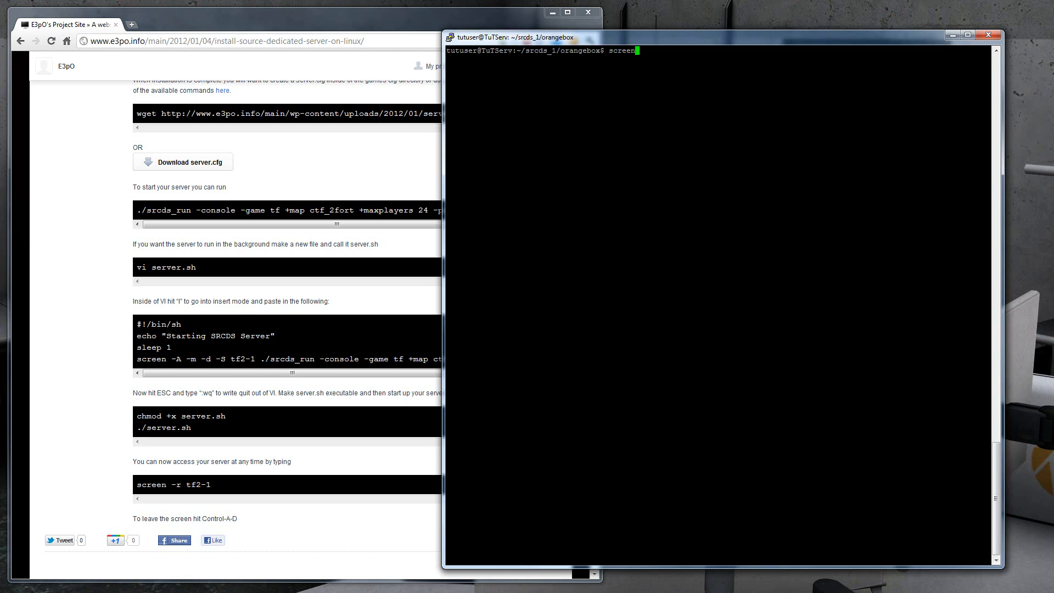
key(Backspace)
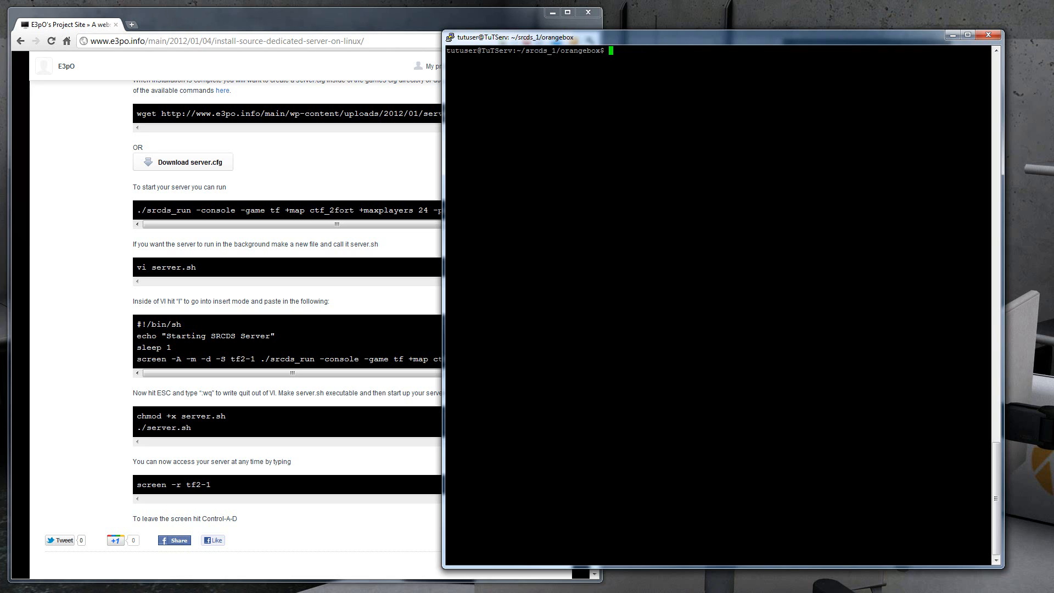
text(pkill srcds_linux)
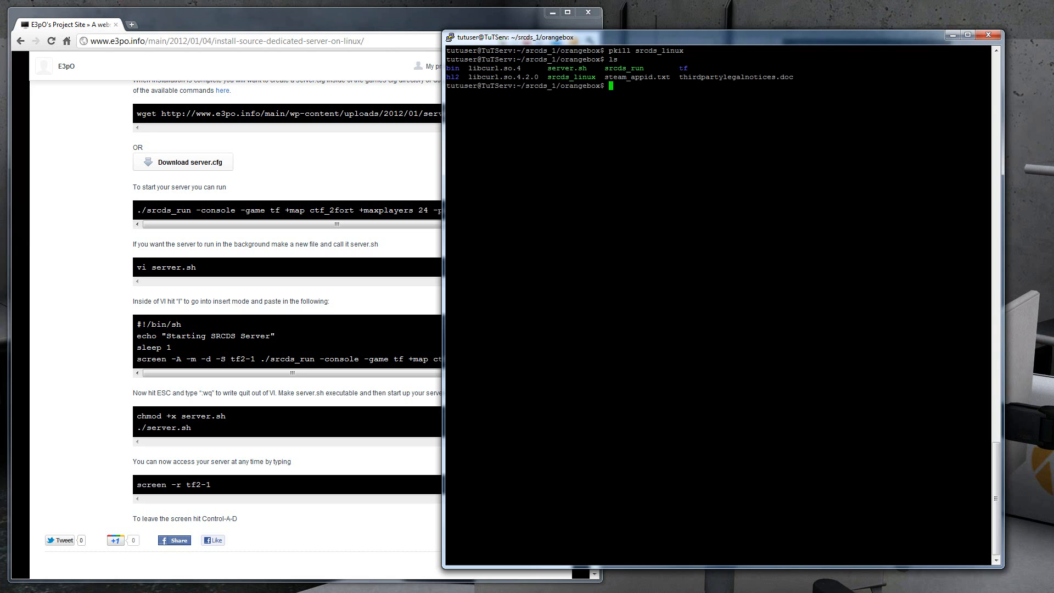
text(clear)
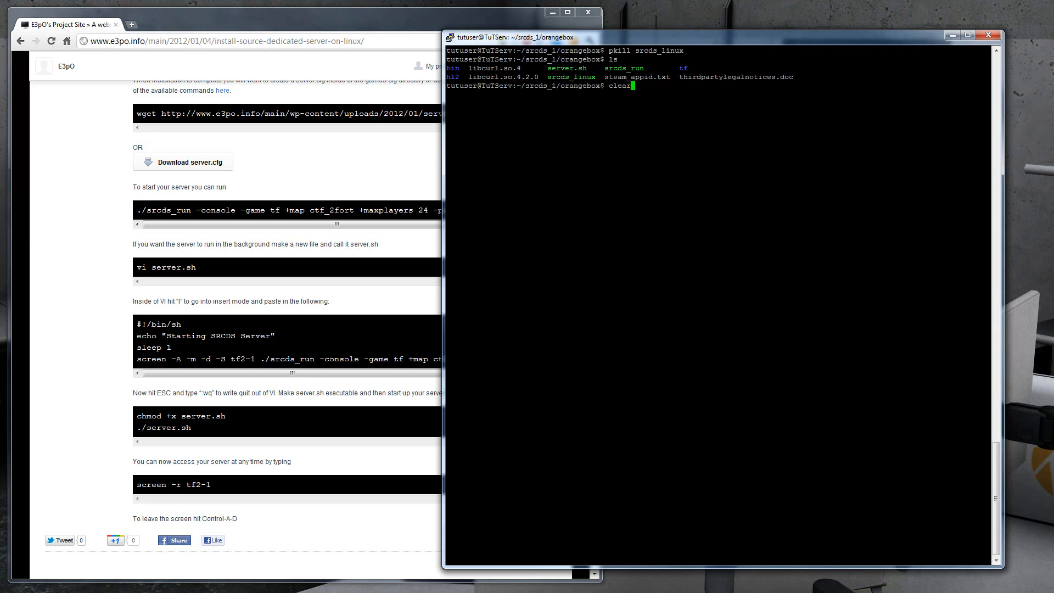
key(ctrl+c)
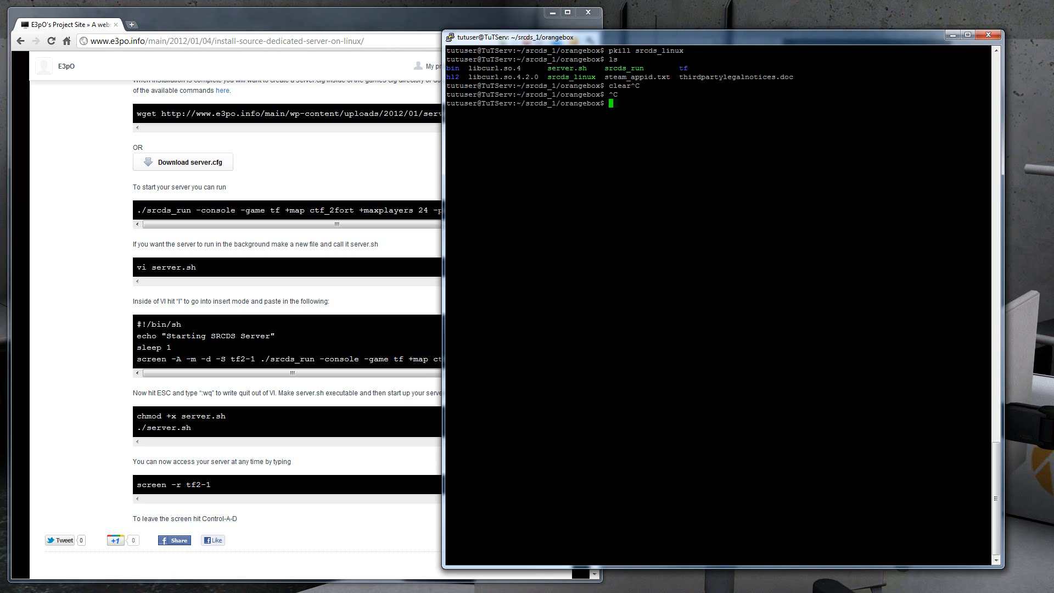